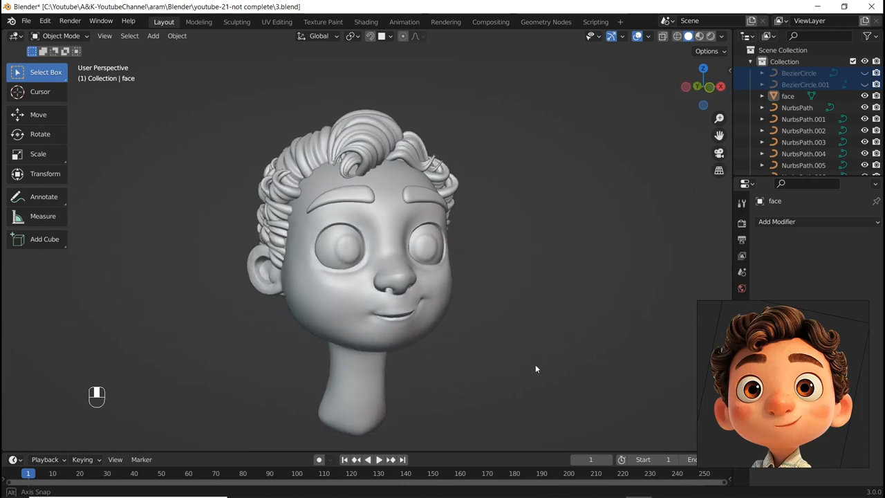
Orbit around the finished cartoon head to preview it from two angles
{"action": "left_click_drag", "start_coordinate": [536, 368], "coordinate": [629, 373]}
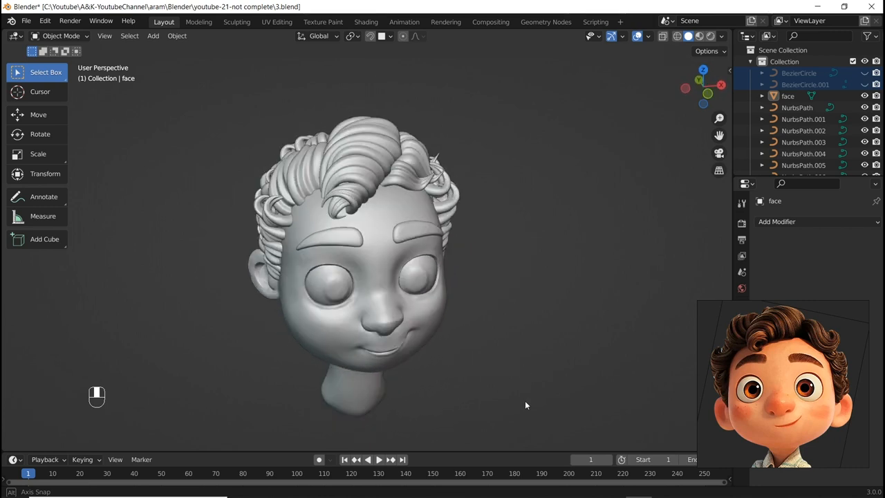
{"action": "left_click_drag", "start_coordinate": [526, 405], "coordinate": [508, 366]}
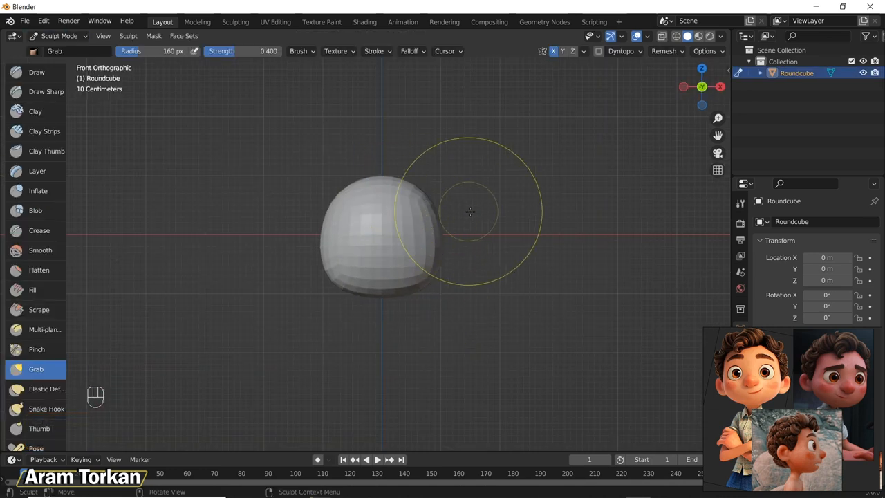
Undo a stroke, then grab the back of the skull outward into a rounded head
{"action": "key", "text": "ctrl+z"}
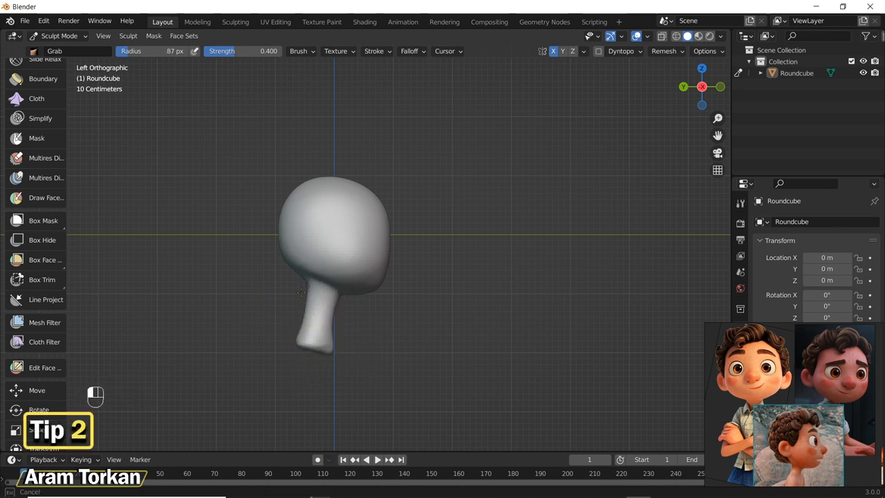
{"action": "left_click_drag", "start_coordinate": [332, 277], "coordinate": [339, 194]}
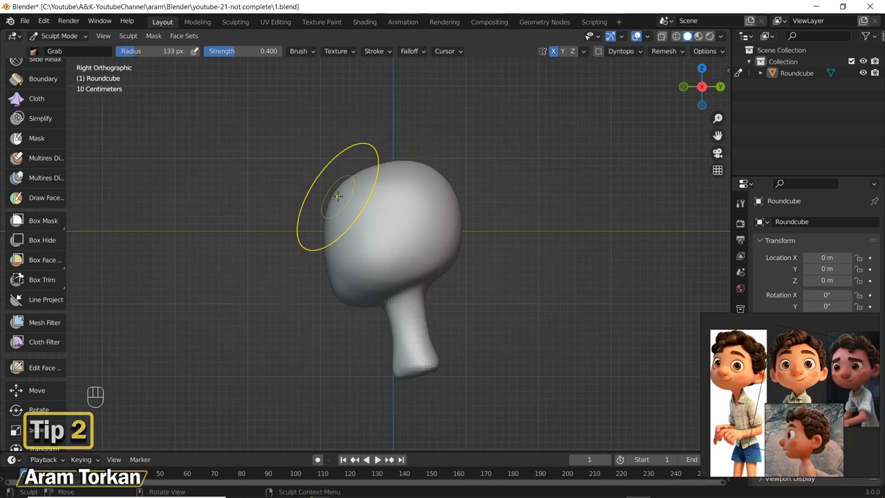
{"action": "key", "text": "f"}
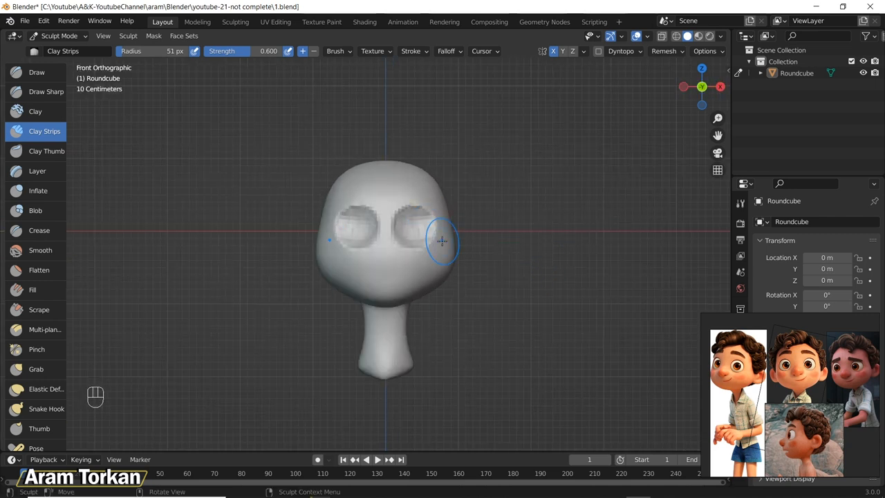
Carve the eye sockets into the face, undoing a misplaced stroke
{"action": "left_click_drag", "start_coordinate": [443, 249], "coordinate": [374, 263]}
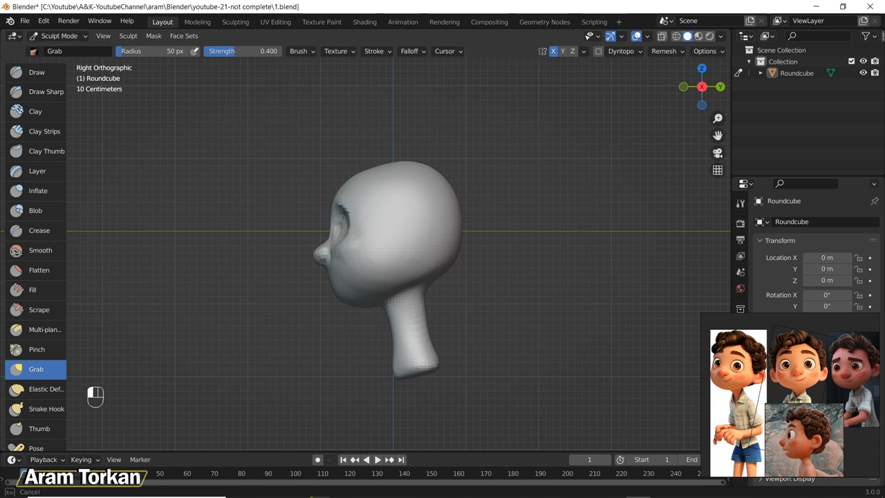
{"action": "key", "text": "ctrl+z"}
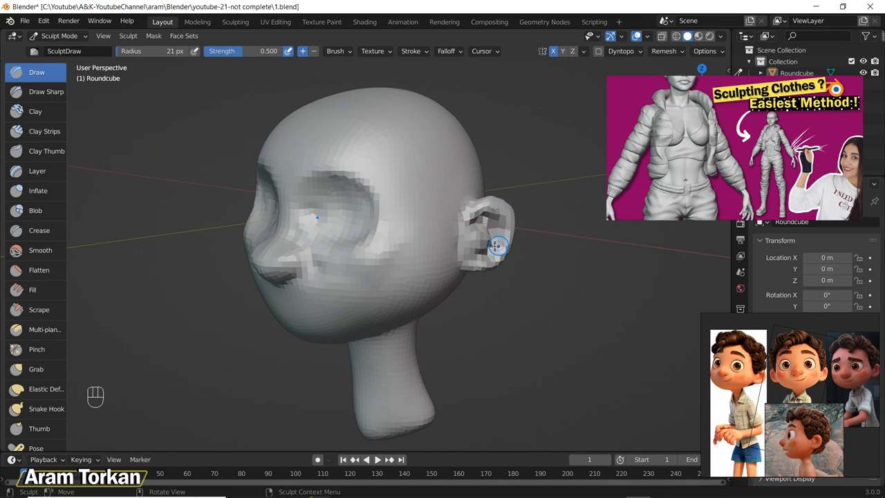
Carve the mouth line and nostrils with Draw Sharp and Draw, checking both sides of the face
{"action": "left_click_drag", "start_coordinate": [498, 246], "coordinate": [285, 261]}
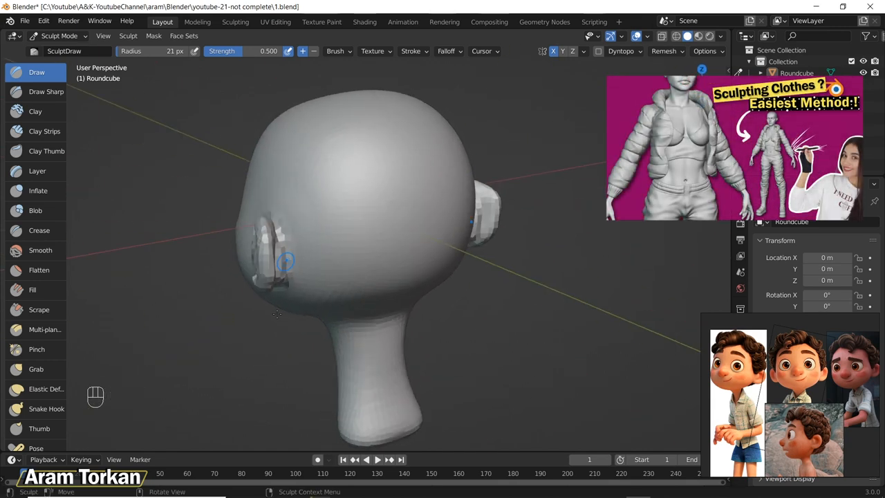
{"action": "left_click", "coordinate": [45, 91]}
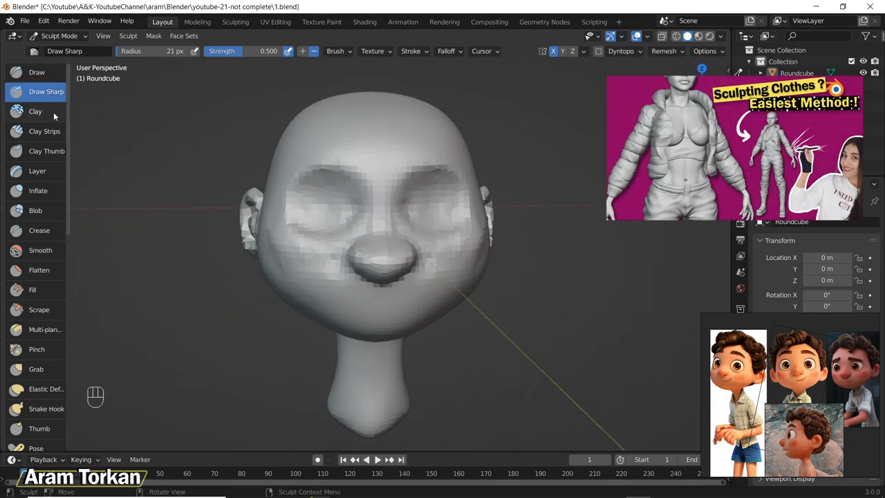
{"action": "left_click", "coordinate": [36, 72]}
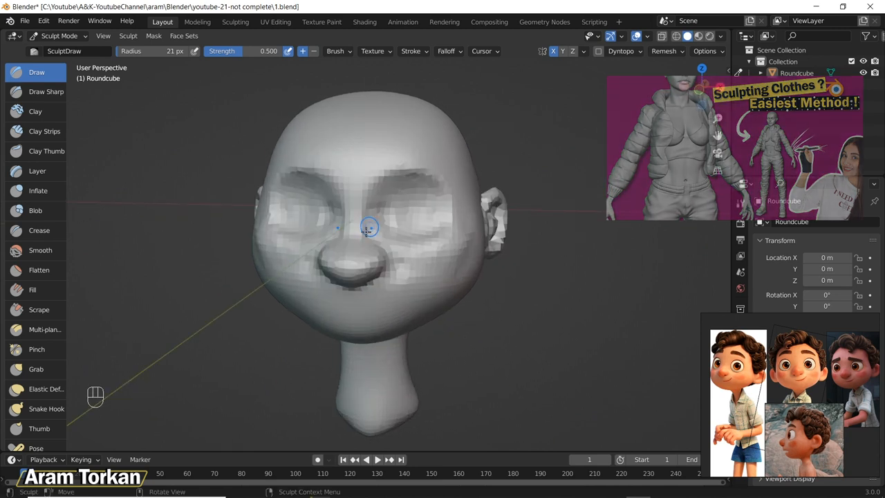
{"action": "key", "text": "shift"}
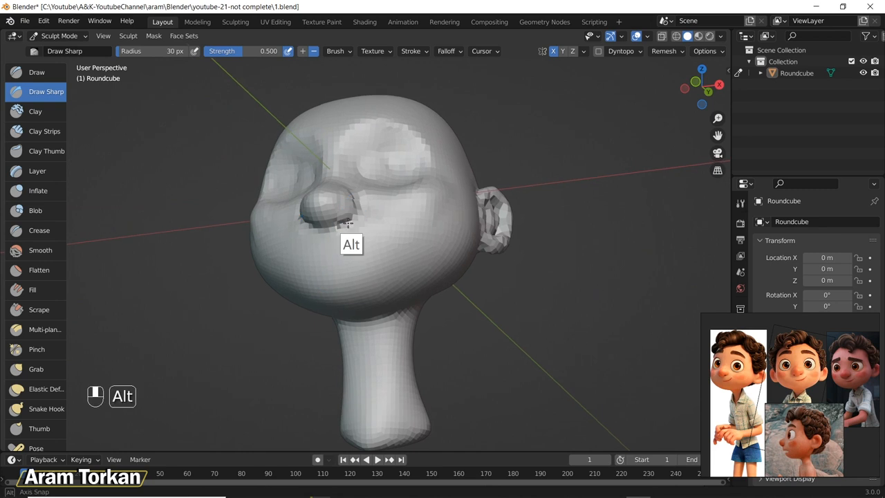
{"action": "left_click_drag", "start_coordinate": [349, 225], "coordinate": [246, 331]}
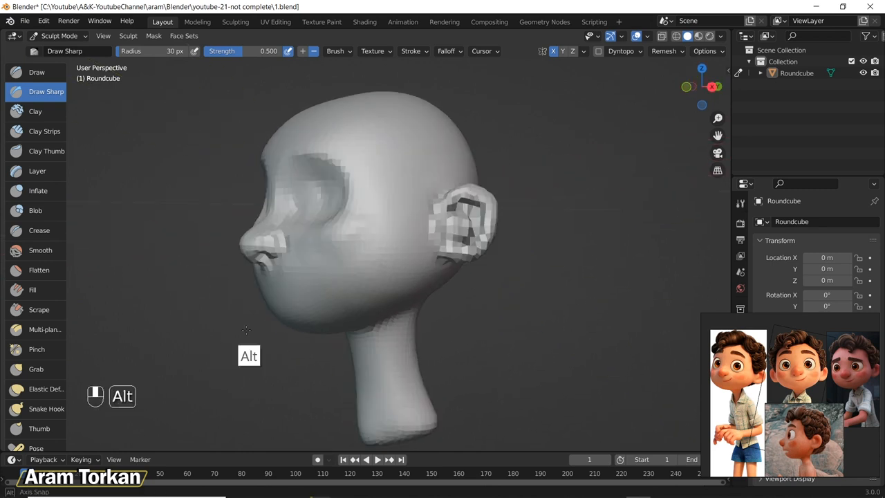
{"action": "left_click_drag", "start_coordinate": [245, 330], "coordinate": [567, 339]}
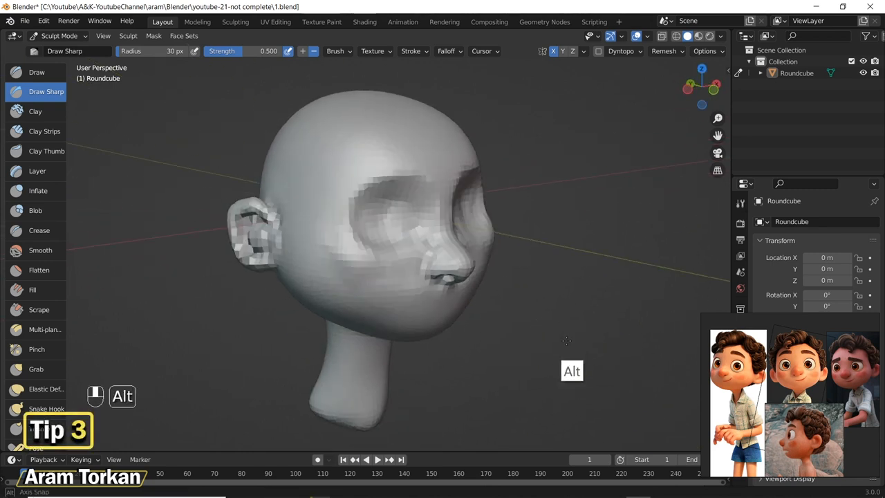
{"action": "left_click", "coordinate": [38, 190]}
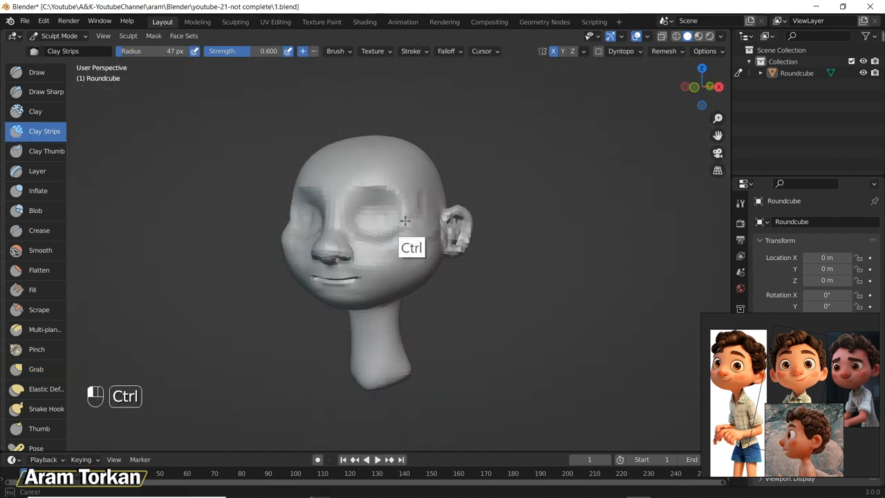
Flatten the cheek beside the mouth with Scrape and reshape the jaw and chin
{"action": "key", "text": "alt"}
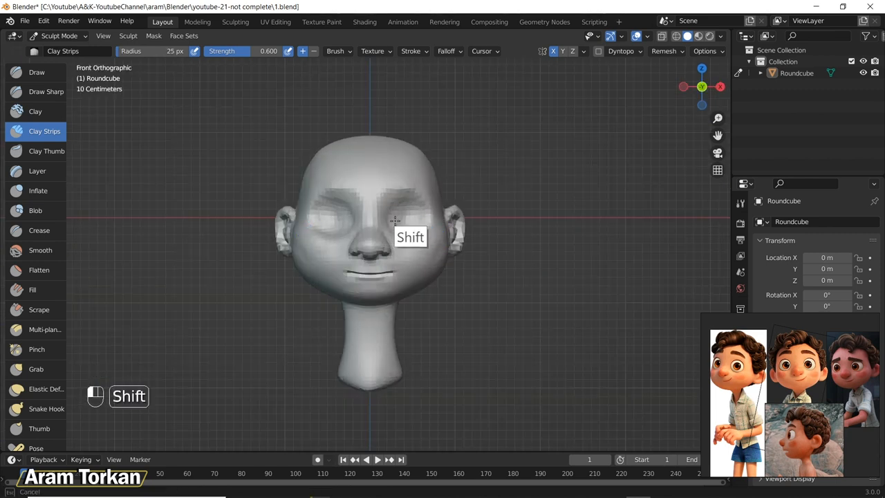
{"action": "left_click_drag", "start_coordinate": [394, 221], "coordinate": [442, 270]}
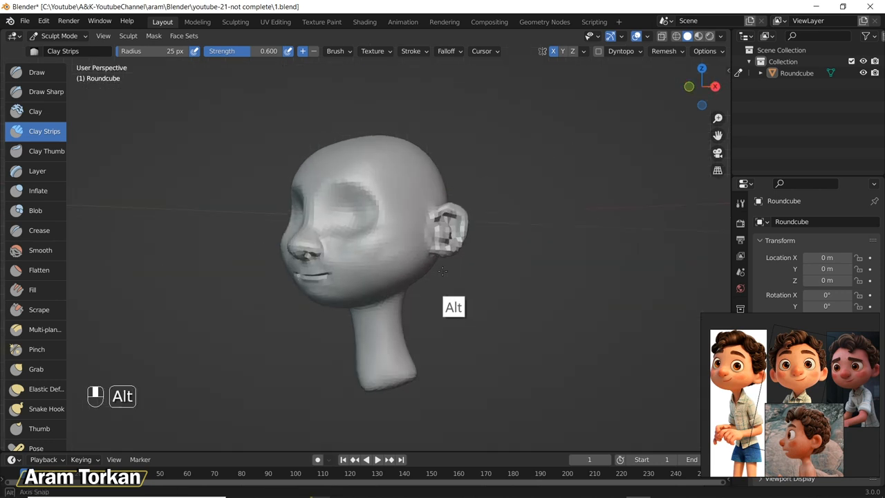
{"action": "left_click", "coordinate": [38, 309]}
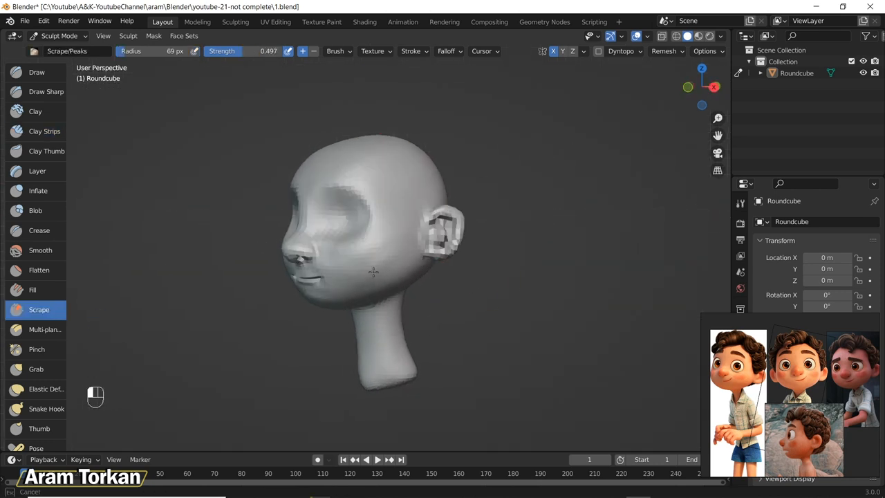
{"action": "left_click_drag", "start_coordinate": [373, 270], "coordinate": [389, 245]}
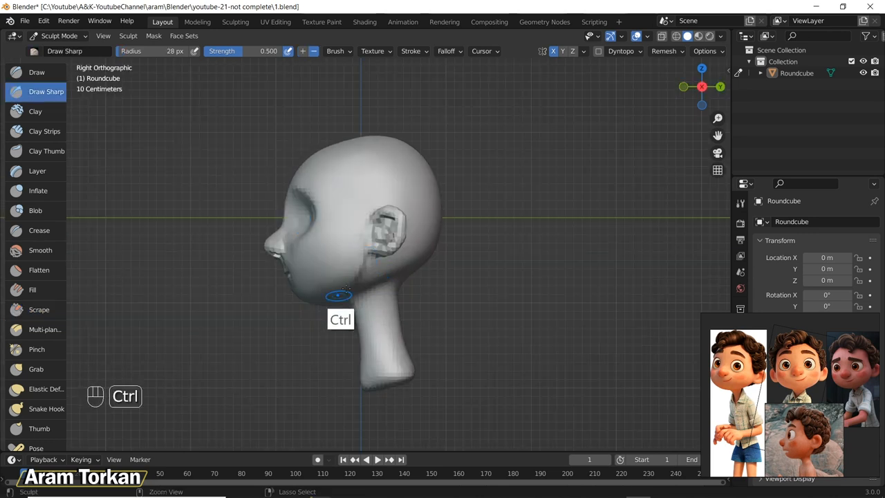
{"action": "key", "text": "alt"}
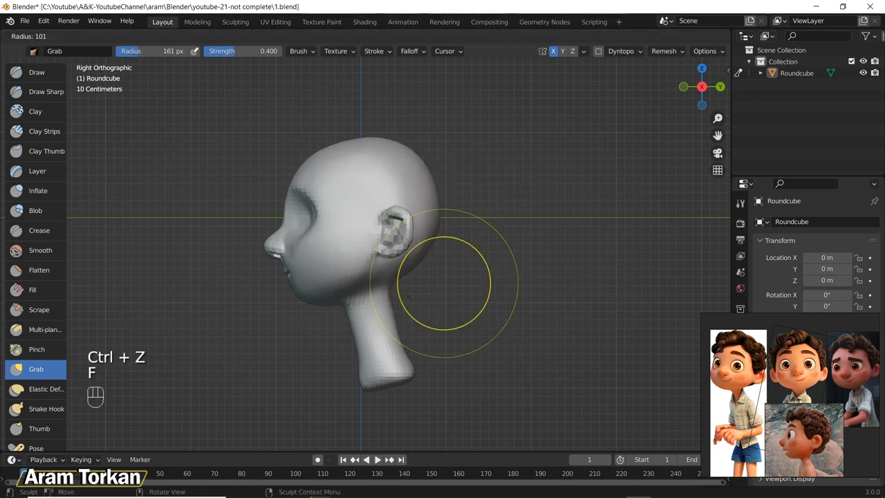
{"action": "key", "text": "ctrl+z"}
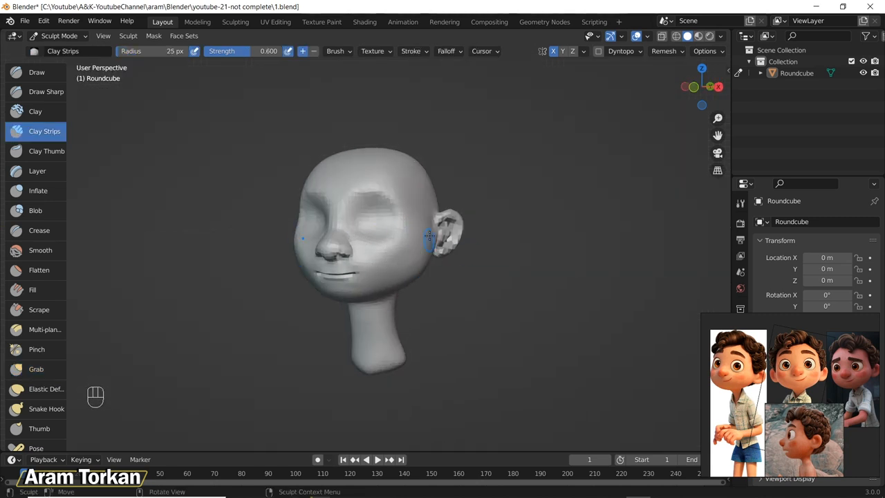
{"action": "key", "text": "shift"}
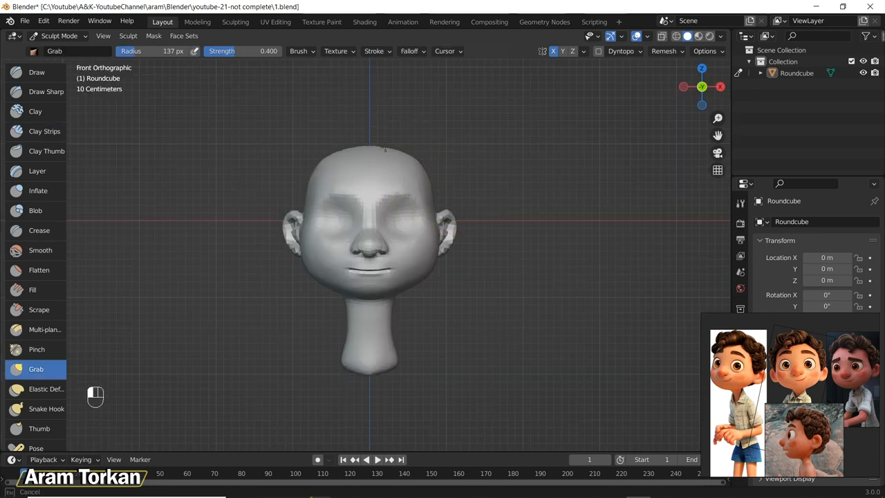
{"action": "left_click", "coordinate": [36, 71]}
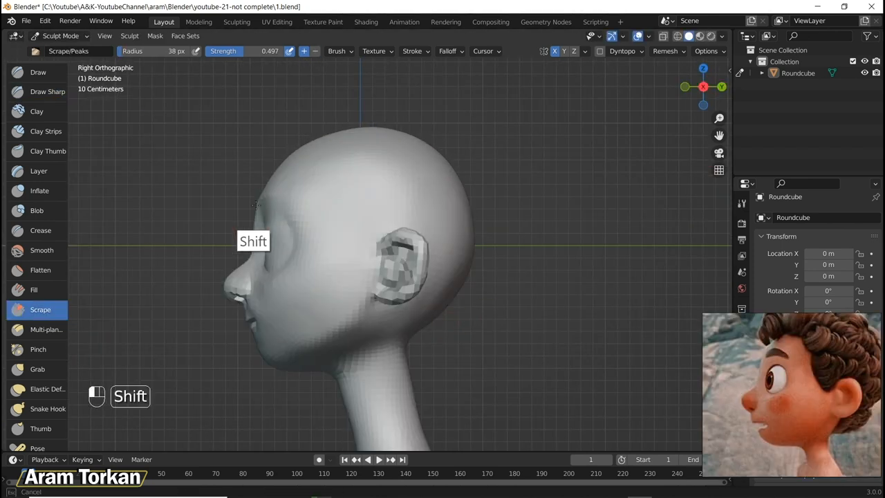
Smooth the cheeks, eyelids, nose and smile, undoing two unwanted strokes
{"action": "left_click", "coordinate": [38, 368]}
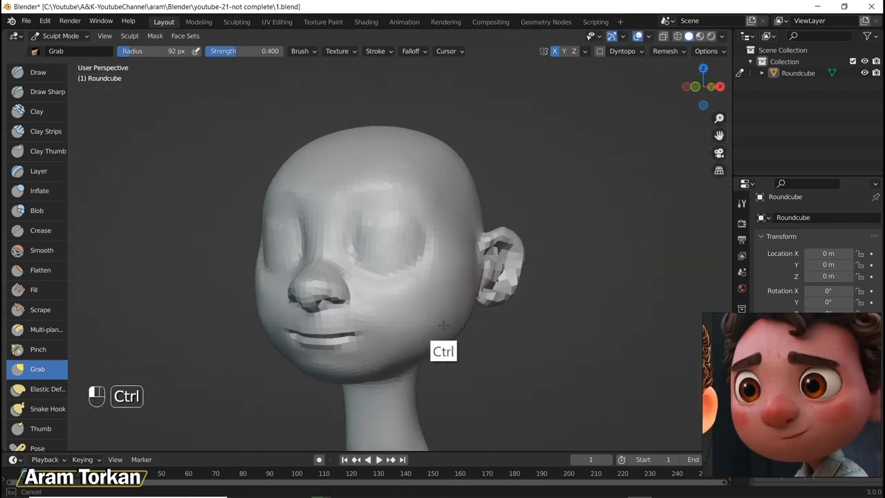
{"action": "key", "text": "ctrl+z"}
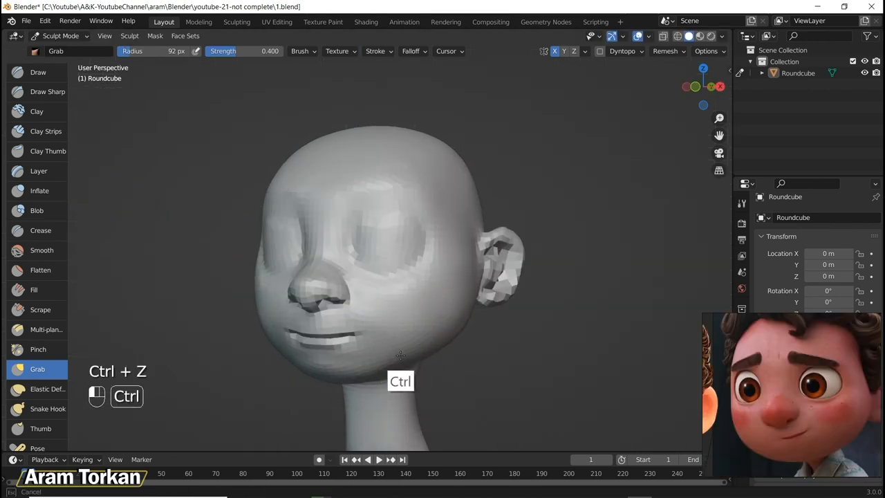
{"action": "key", "text": "ctrl+z"}
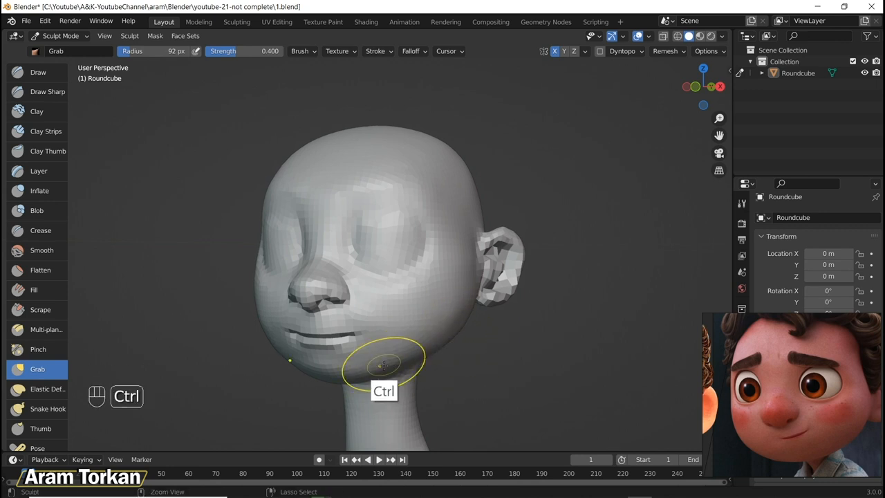
{"action": "left_click", "coordinate": [40, 309]}
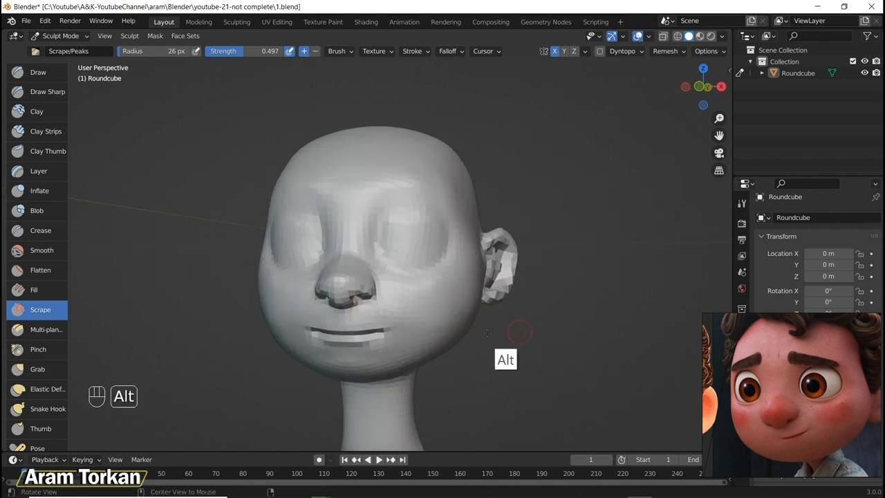
{"action": "left_click", "coordinate": [47, 91]}
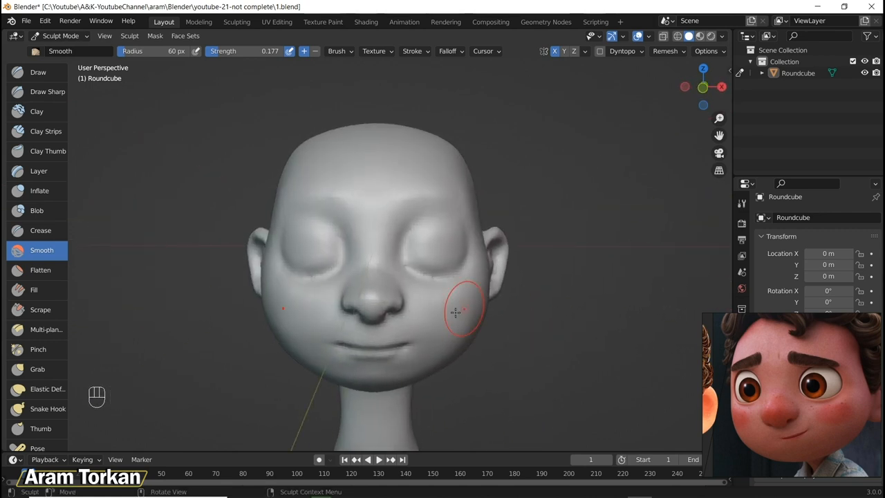
Carve nostrils and eyelid creases, and reshape the chin profile and cheeks from the side
{"action": "key", "text": "ctrl+z"}
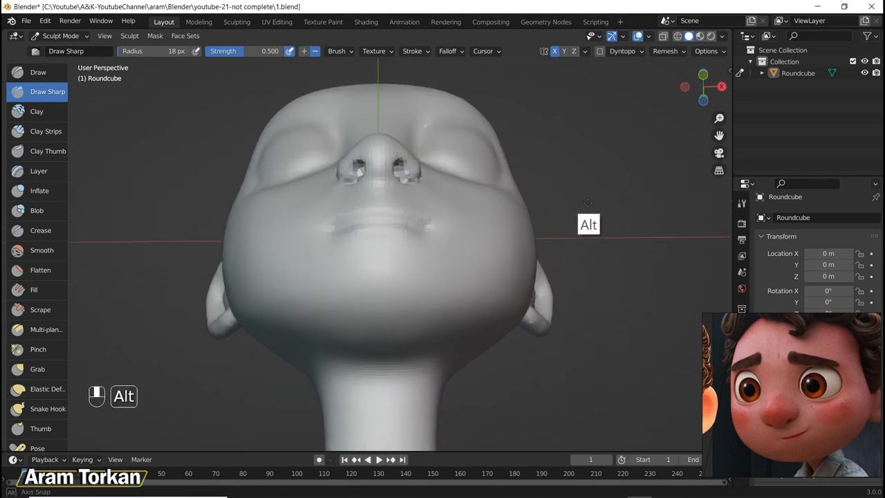
{"action": "key", "text": "ctrl+z"}
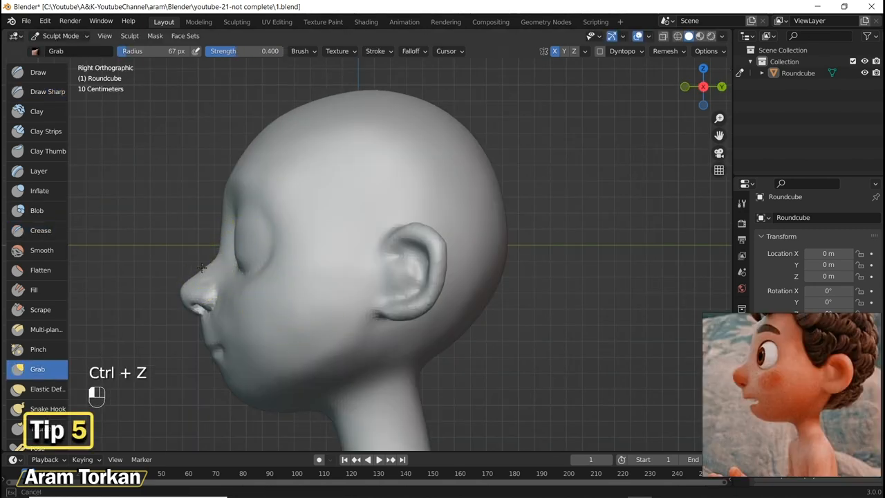
{"action": "key", "text": "ctrl+z"}
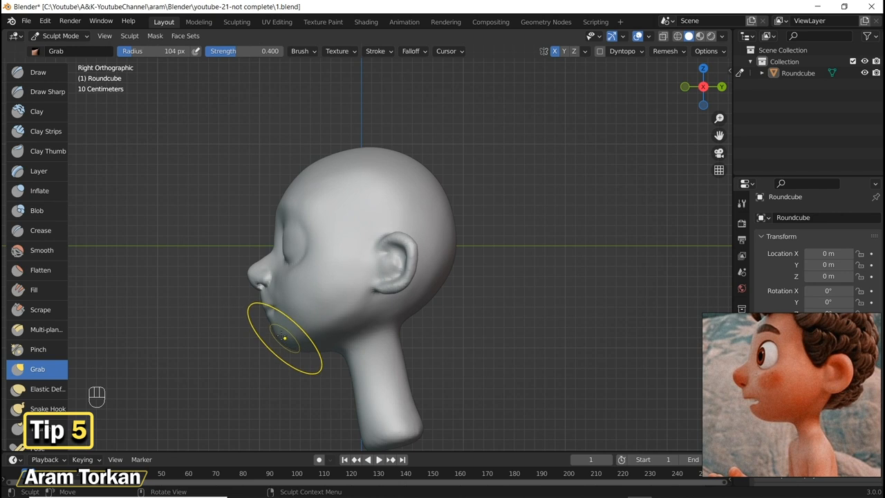
{"action": "key", "text": "f"}
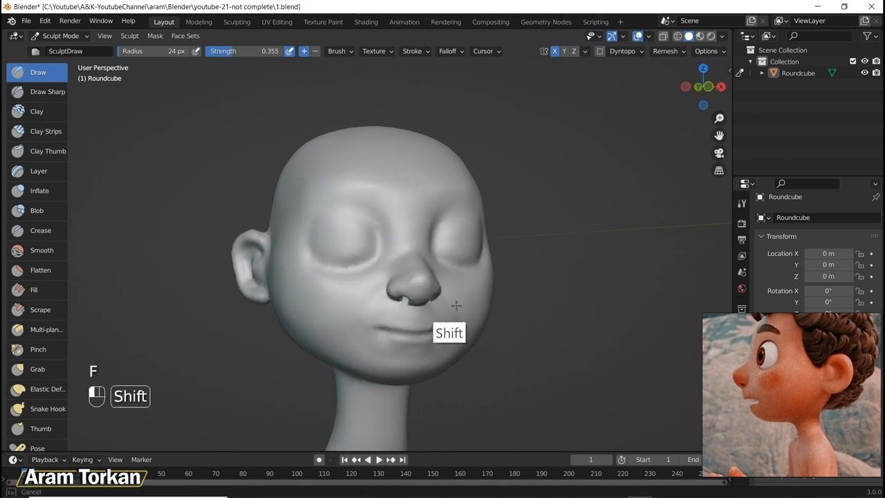
{"action": "left_click", "coordinate": [40, 230]}
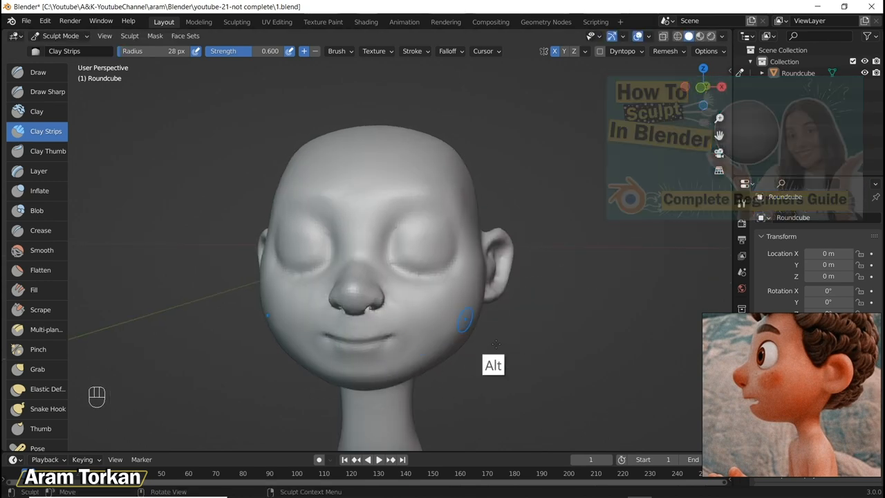
{"action": "key", "text": "ctrl+z"}
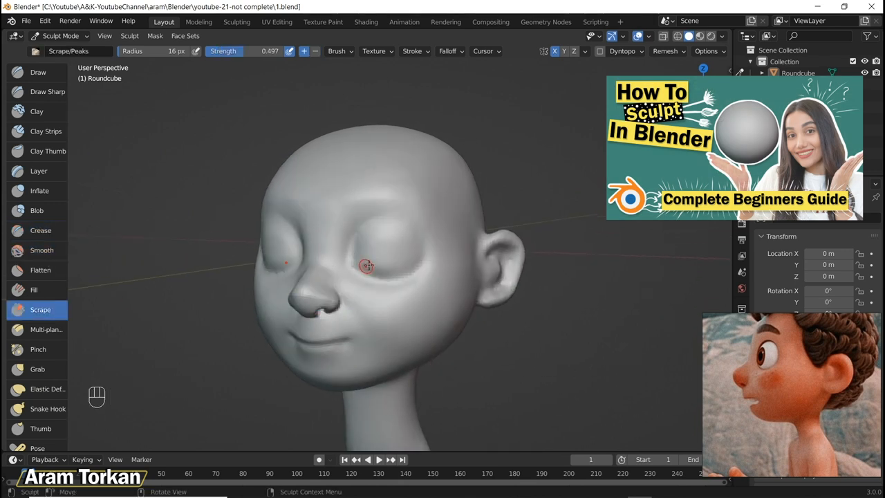
{"action": "key", "text": "ctrl+z"}
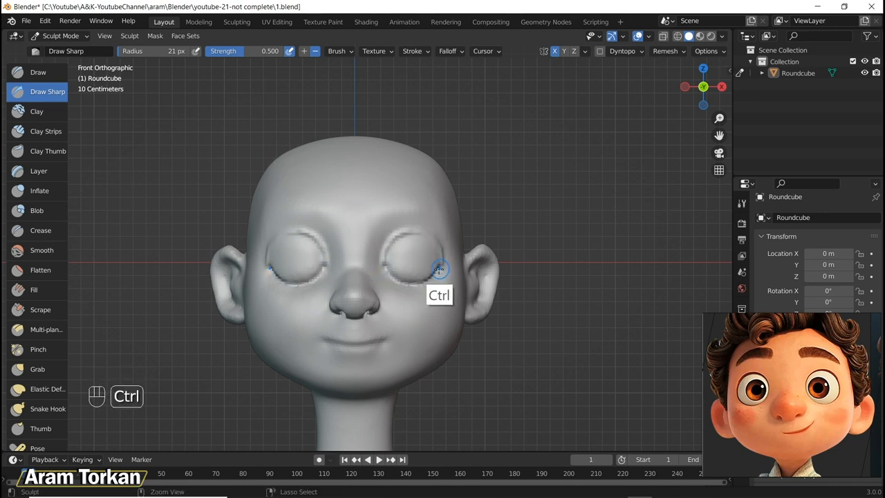
Press the eye sockets inward with Draw and Grab, undoing several misplaced strokes
{"action": "key", "text": "ctrl+z"}
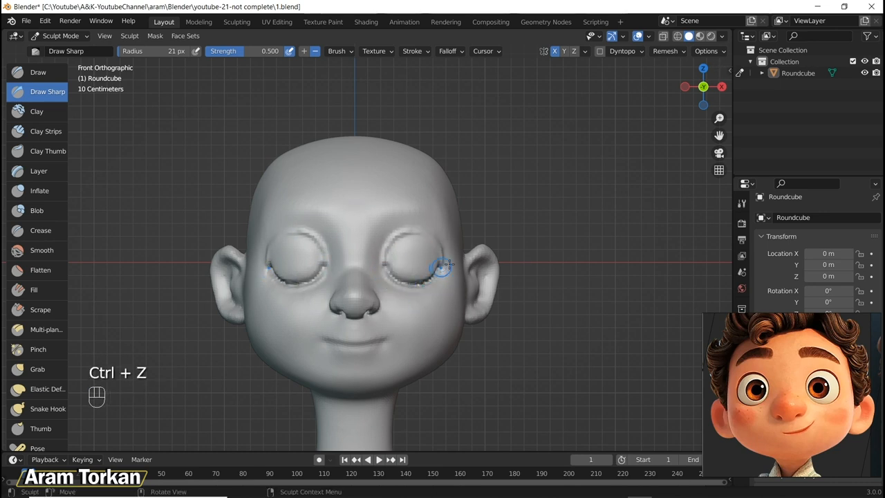
{"action": "key", "text": "ctrl+z"}
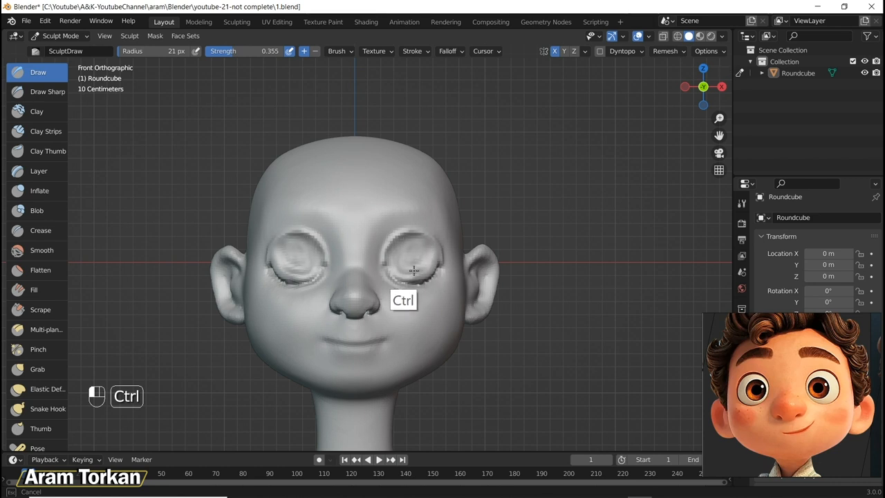
{"action": "left_click_drag", "start_coordinate": [415, 277], "coordinate": [397, 255]}
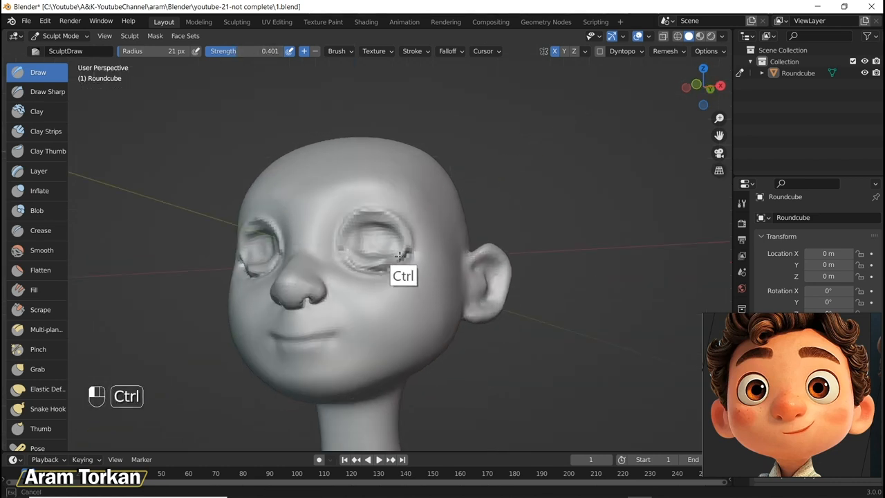
{"action": "key", "text": "ctrl+z"}
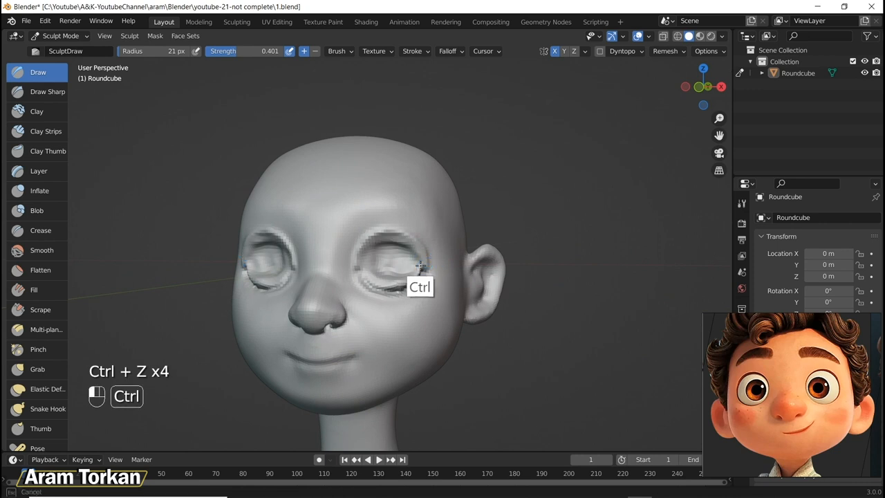
{"action": "key", "text": "ctrl+z"}
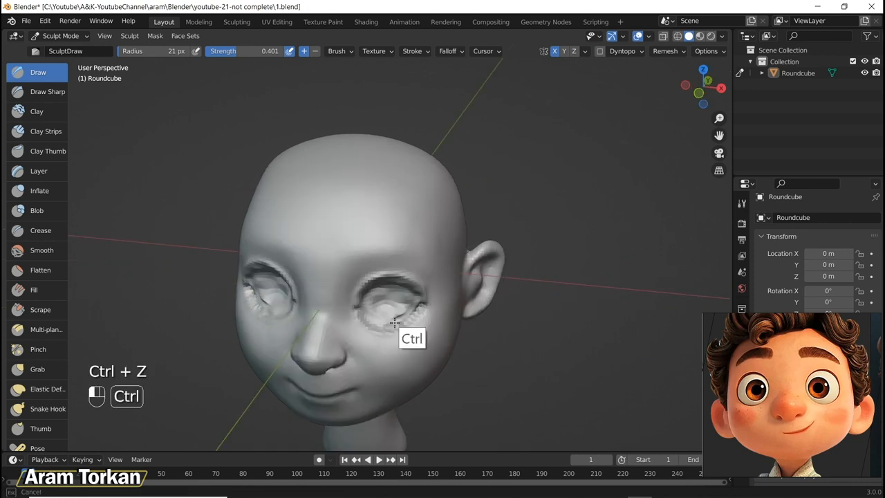
{"action": "key", "text": "ctrl+z"}
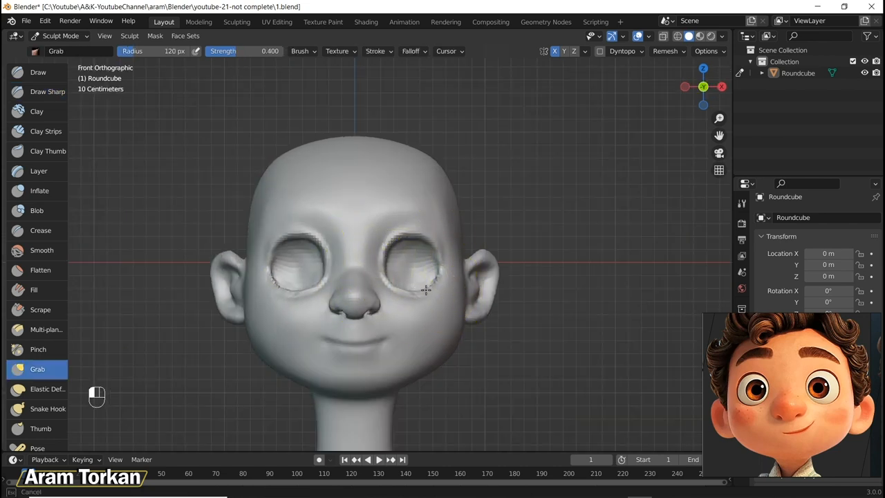
{"action": "key", "text": "ctrl+z"}
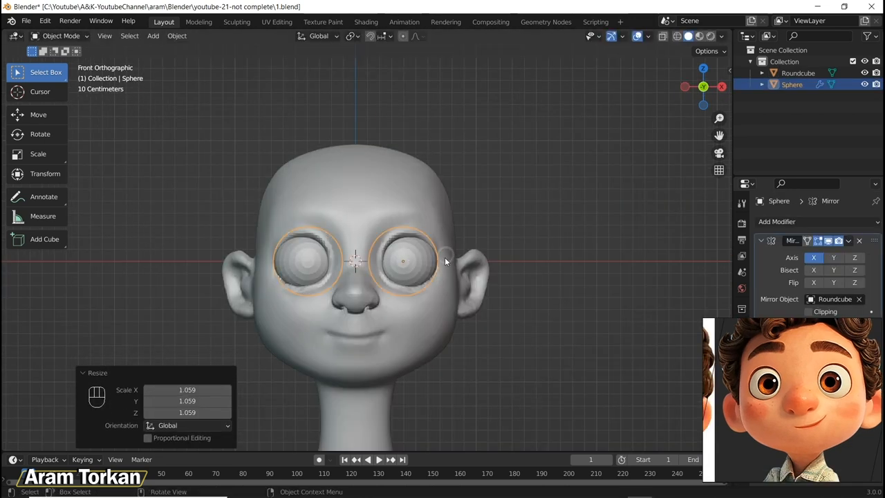
Pull the upper eyelid rims snugly over the eyeballs with the Grab brush
{"action": "key", "text": "s"}
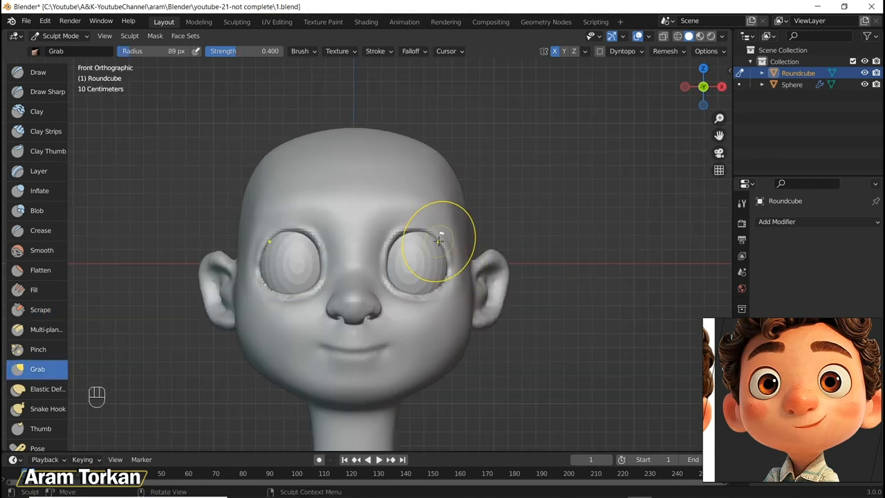
{"action": "left_click_drag", "start_coordinate": [443, 242], "coordinate": [415, 173]}
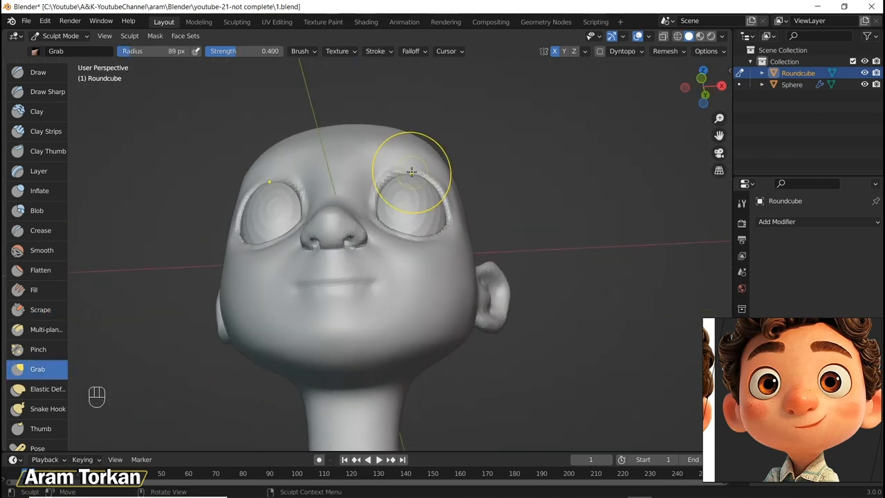
{"action": "left_click_drag", "start_coordinate": [412, 172], "coordinate": [415, 363]}
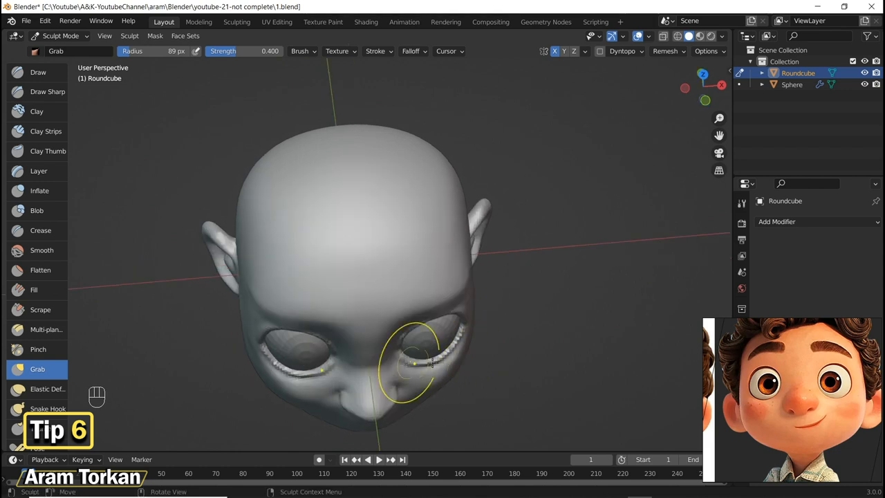
{"action": "left_click", "coordinate": [47, 91]}
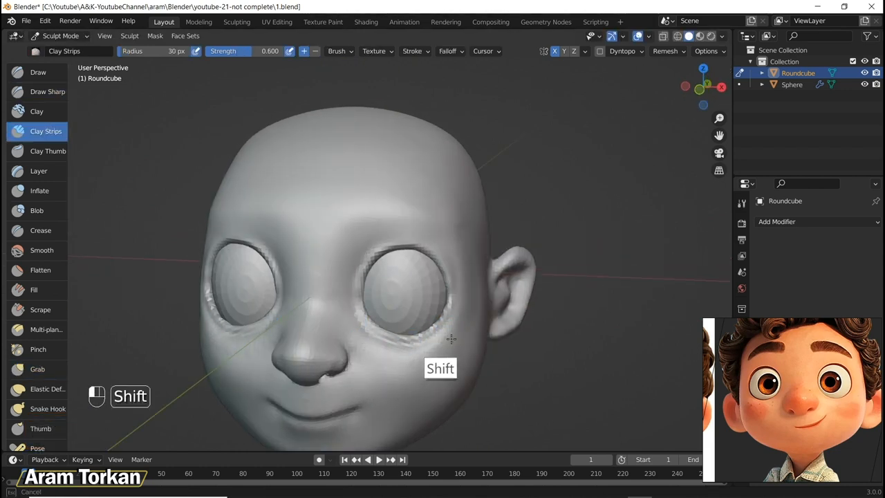
Sharpen the smile and sculpt an iris bulge on the eyeballs, undoing unwanted strokes
{"action": "key", "text": "ctrl+z"}
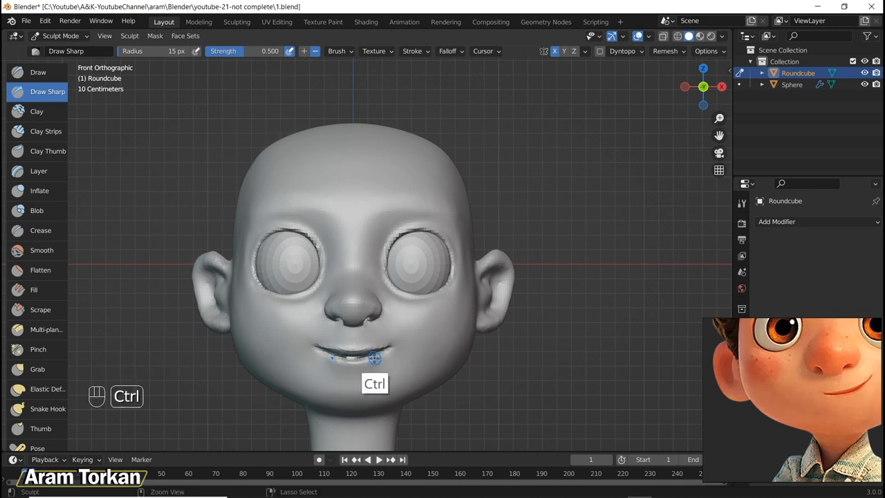
{"action": "key", "text": "ctrl+z"}
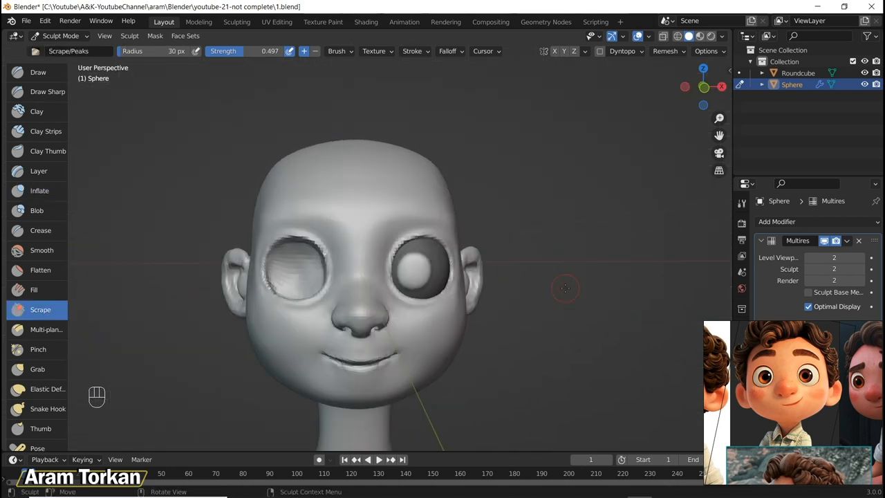
{"action": "key", "text": "ctrl+z"}
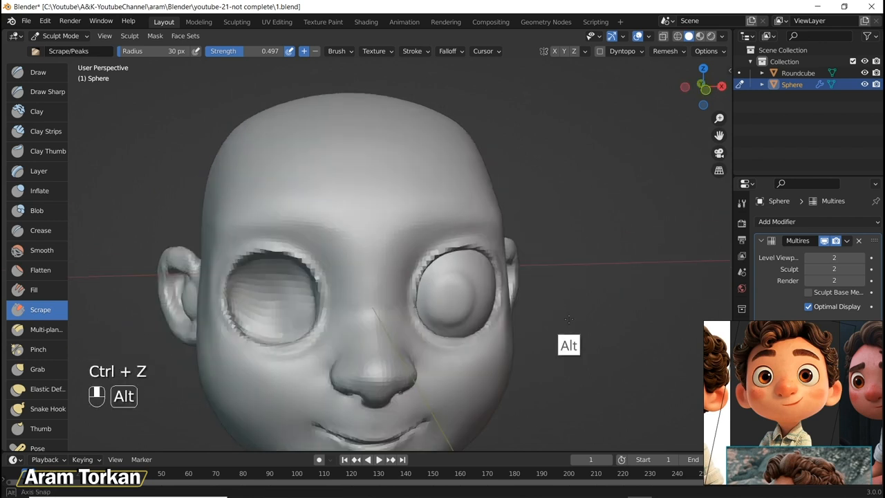
{"action": "key", "text": "ctrl+z"}
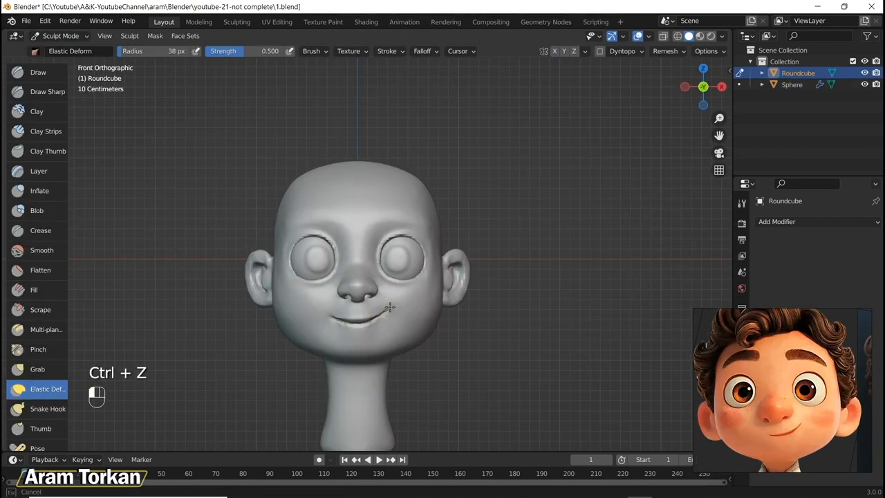
{"action": "key", "text": "ctrl+z"}
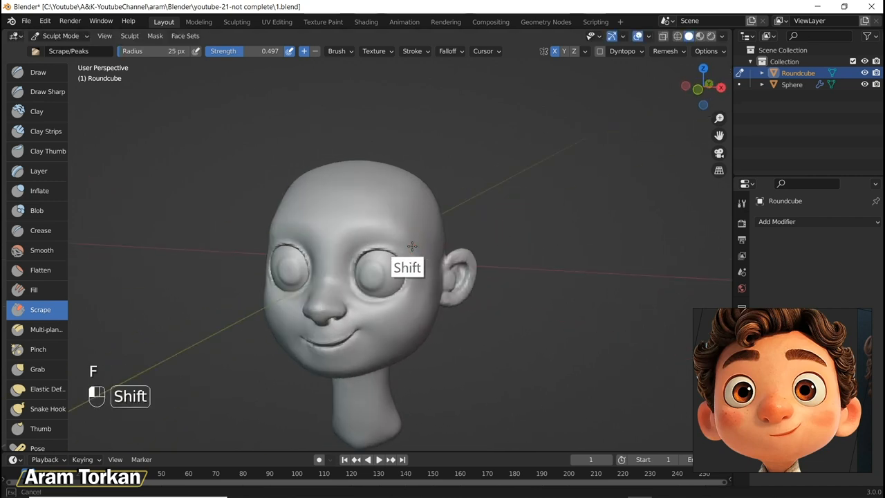
{"action": "left_click", "coordinate": [40, 230]}
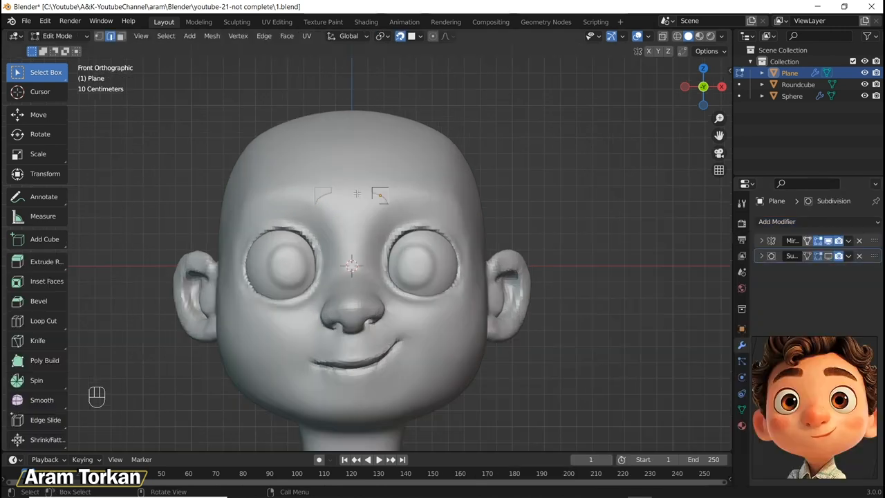
Extrude the eyebrow outline with new vertices and move them into a brow shape
{"action": "key", "text": "e"}
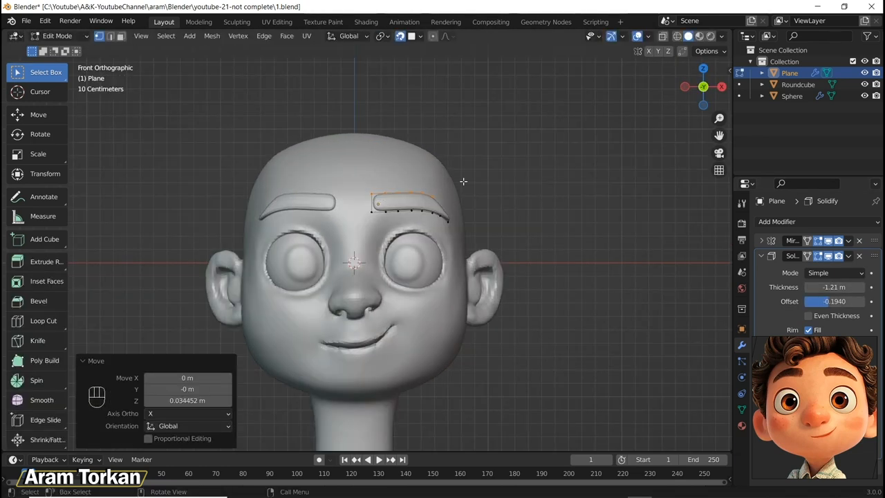
{"action": "key", "text": "g"}
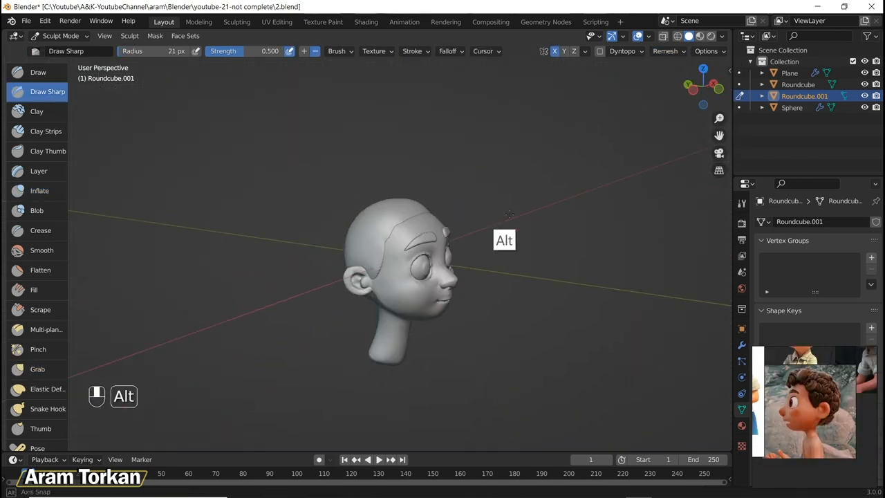
Add a Bezier circle curve to the scene from the Add menu
{"action": "key", "text": "shift+a"}
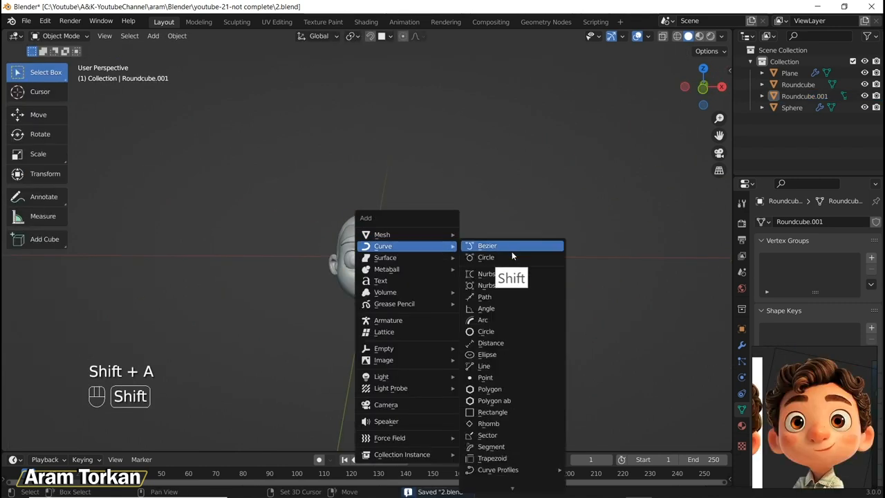
{"action": "left_click", "coordinate": [485, 297]}
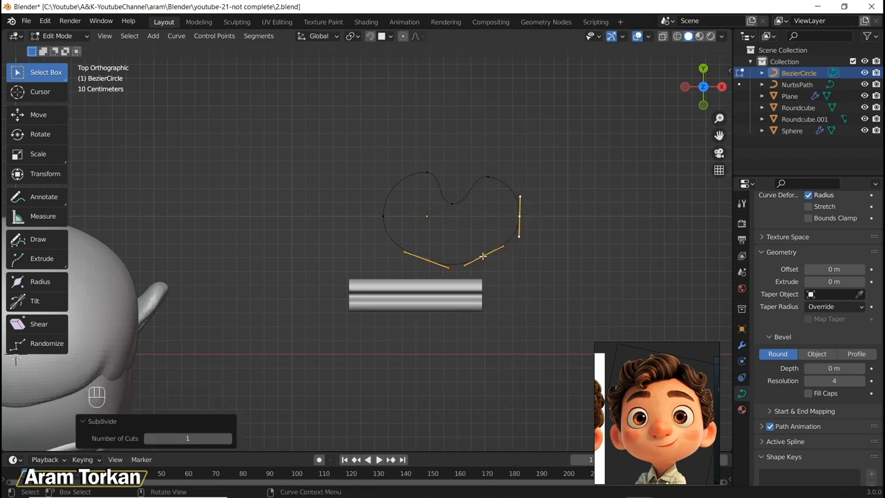
Scale the circle's control points into a wavy, ridged cross-section profile
{"action": "key", "text": "s"}
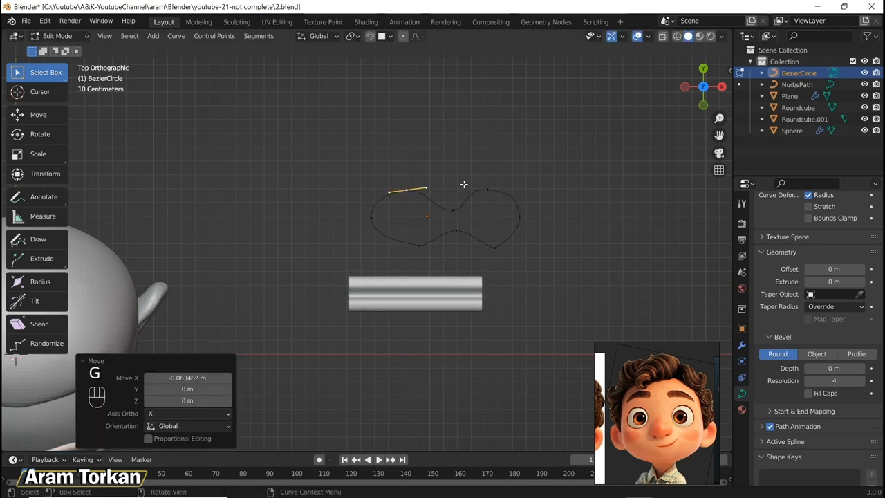
{"action": "key", "text": "s"}
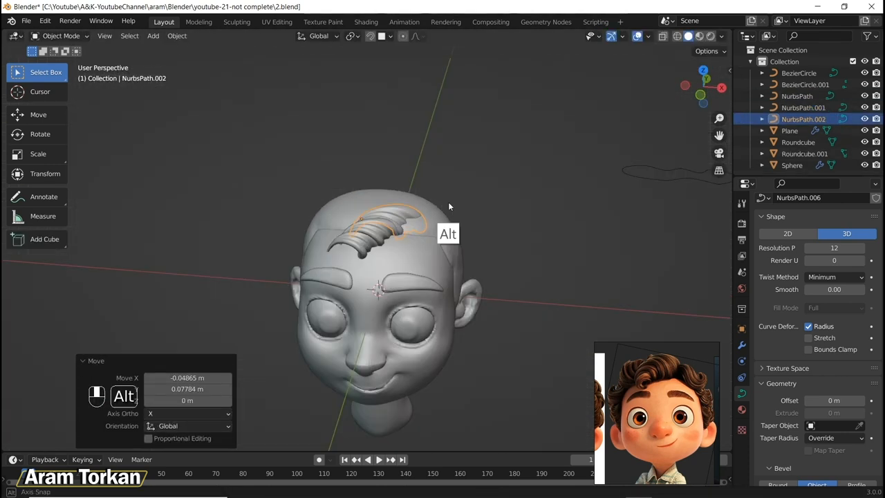
Move and twist the hair path's control points so the strand curls upward
{"action": "key", "text": "Tab"}
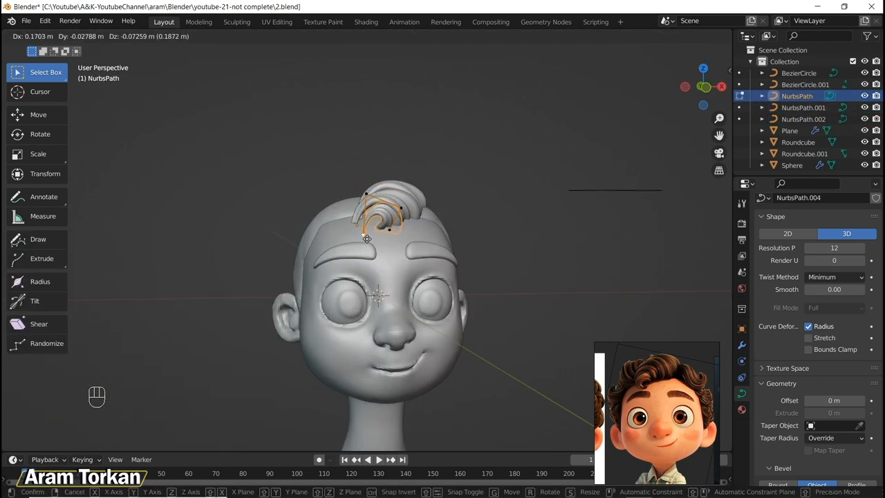
{"action": "key", "text": "g"}
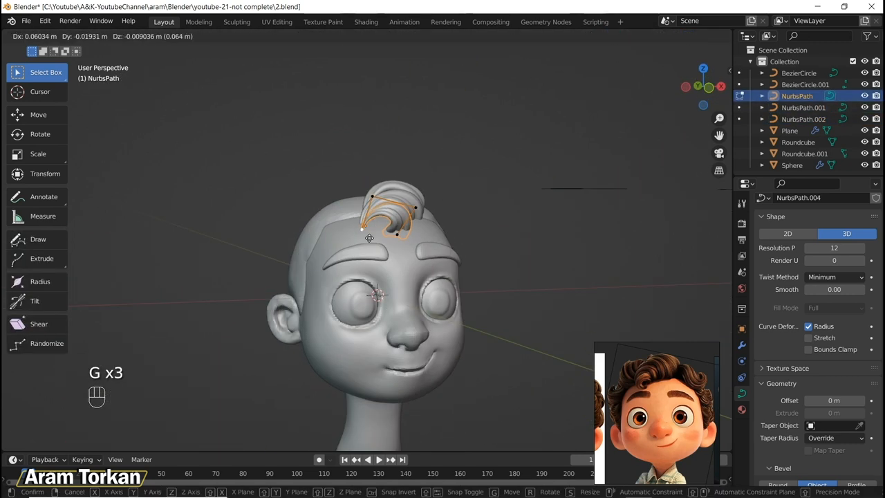
{"action": "key", "text": "Tab"}
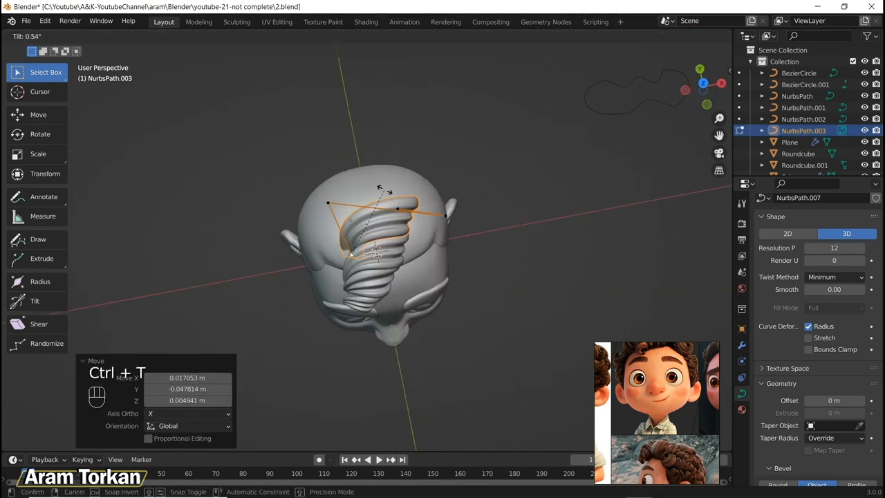
{"action": "key", "text": "Tab"}
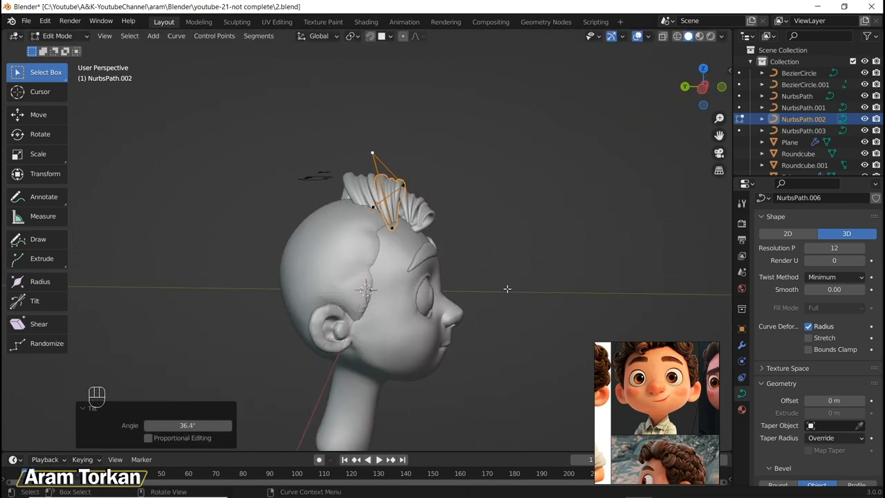
{"action": "key", "text": "Tab"}
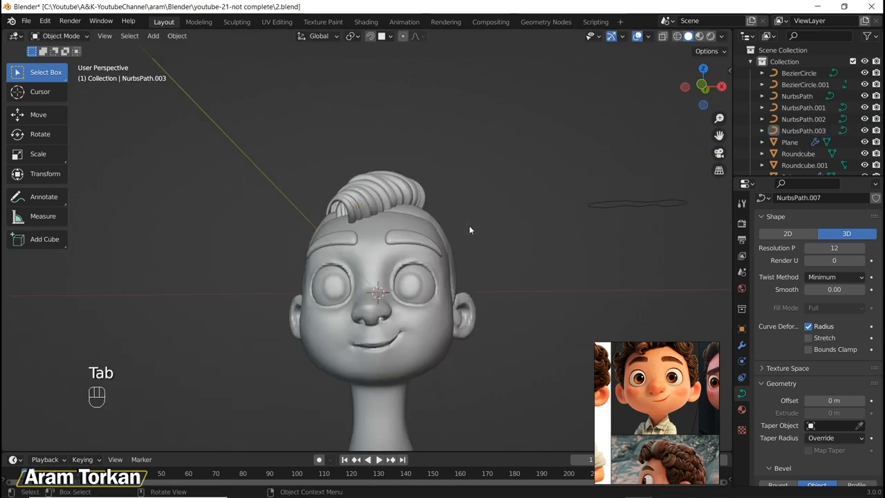
Thicken duplicated strands and position the new curls on the scalp
{"action": "key", "text": "Tab"}
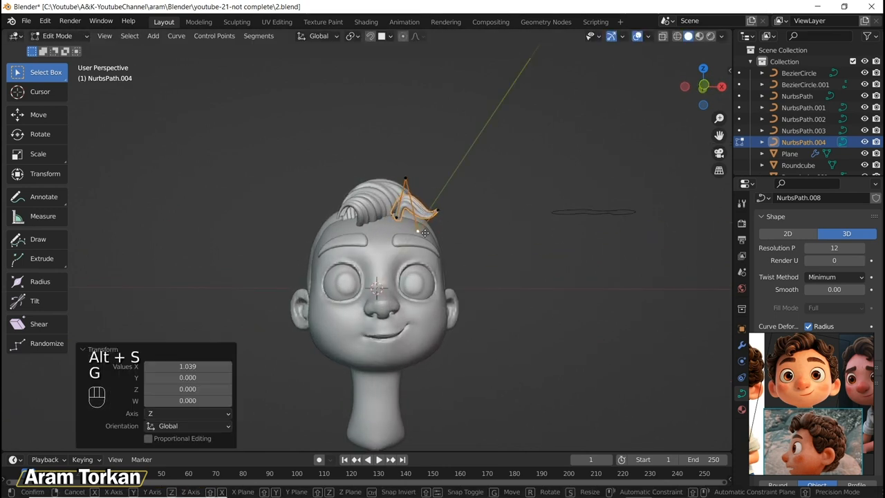
{"action": "key", "text": "ctrl+t"}
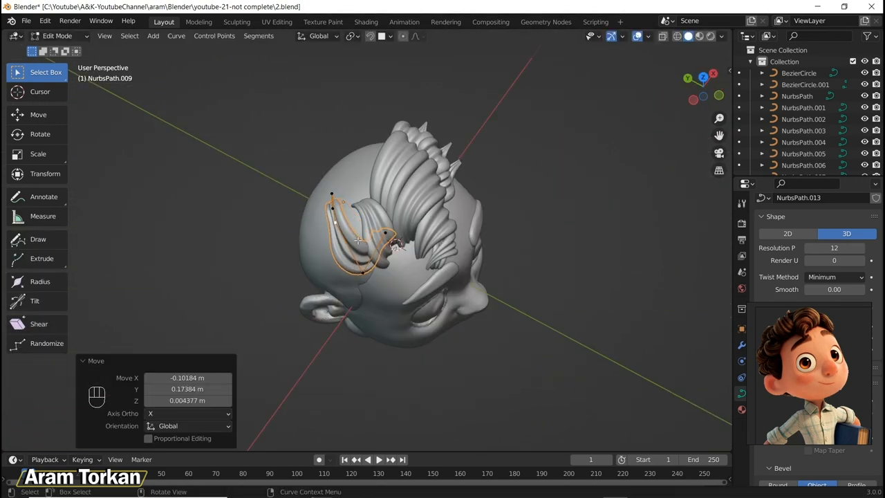
{"action": "key", "text": "ctrl+t"}
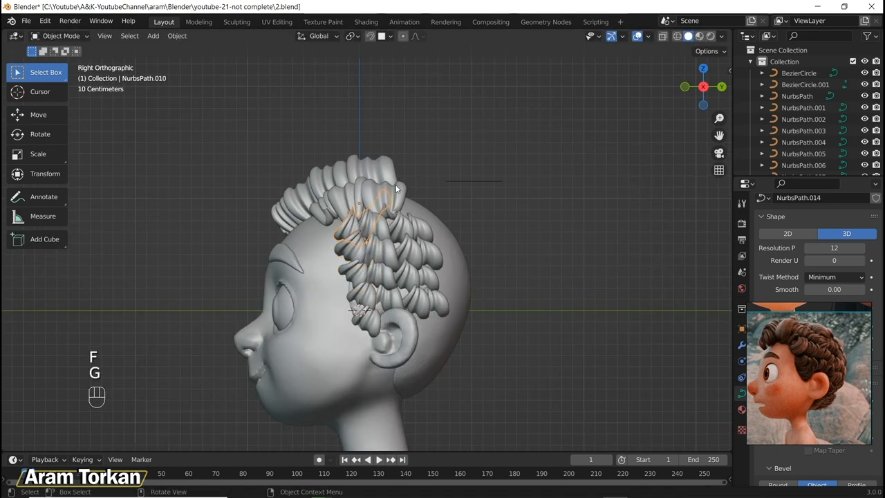
Duplicate and mirror curls along the sides, top and back of the head
{"action": "key", "text": "s"}
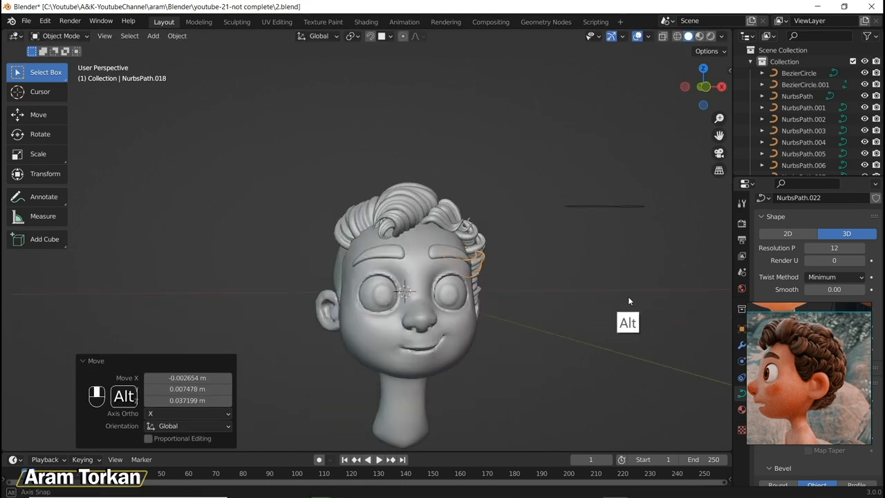
{"action": "key", "text": "Ctrl+M"}
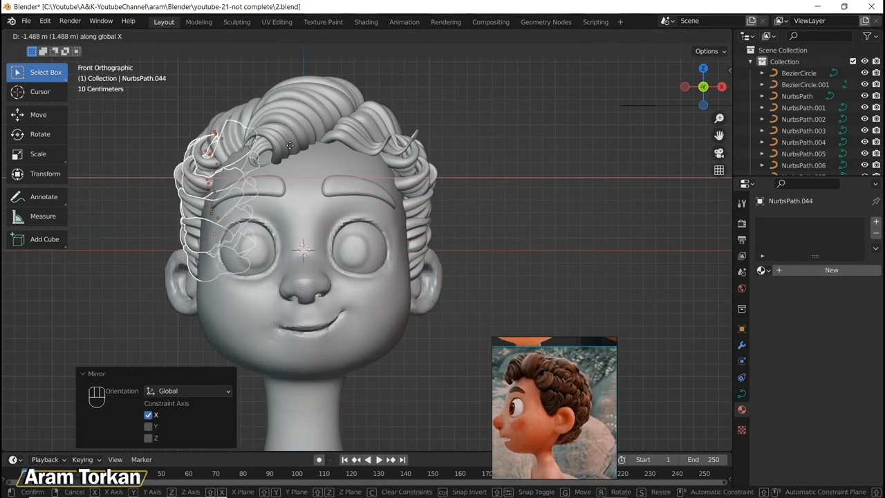
{"action": "key", "text": "Tab"}
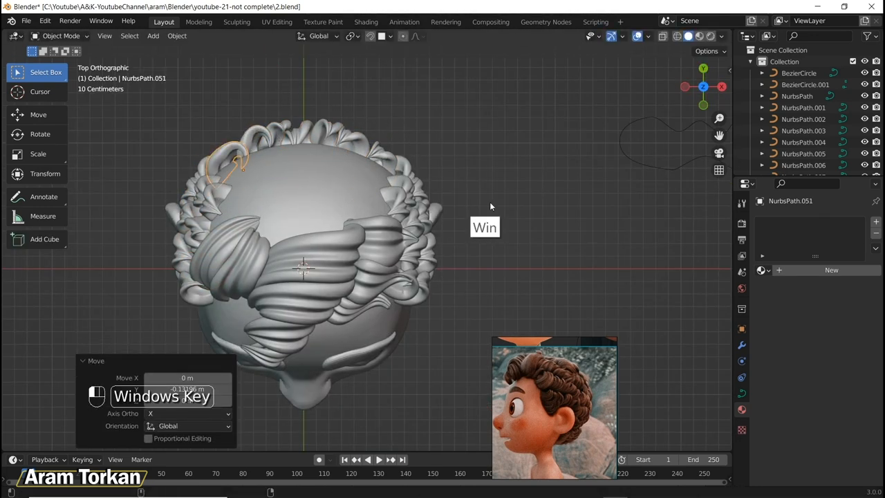
{"action": "key", "text": "shift+d"}
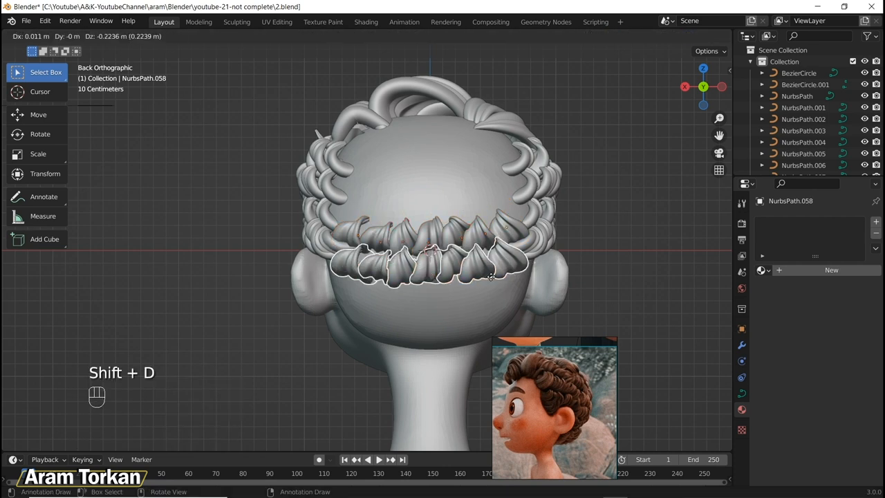
{"action": "key", "text": "s"}
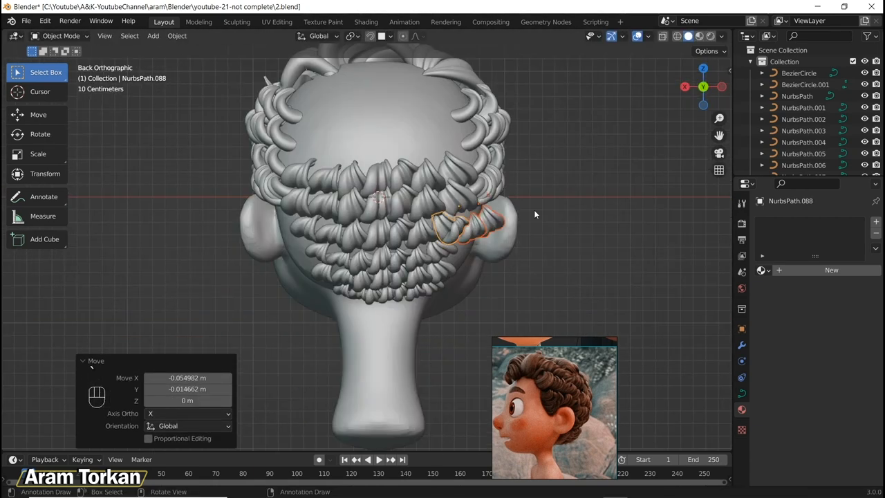
{"action": "key", "text": "shift+d"}
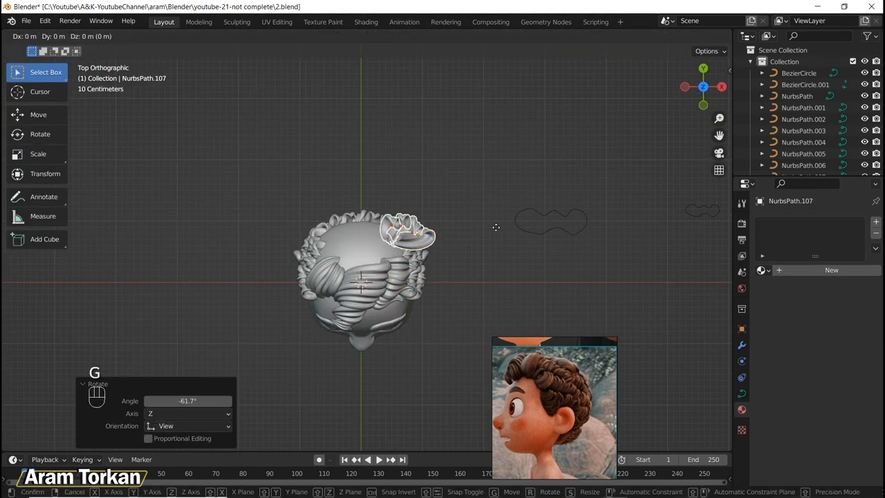
Rotate, enlarge and reshape individual curls' points to fit the head
{"action": "key", "text": "Tab"}
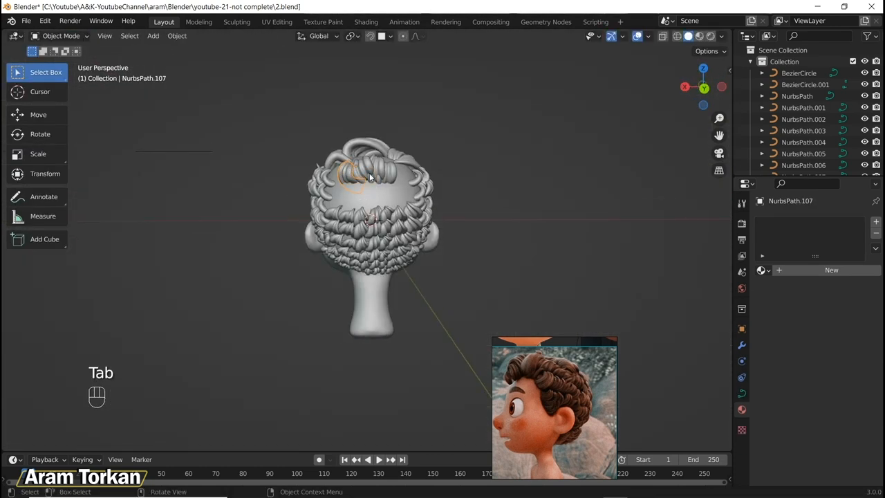
{"action": "key", "text": "Tab"}
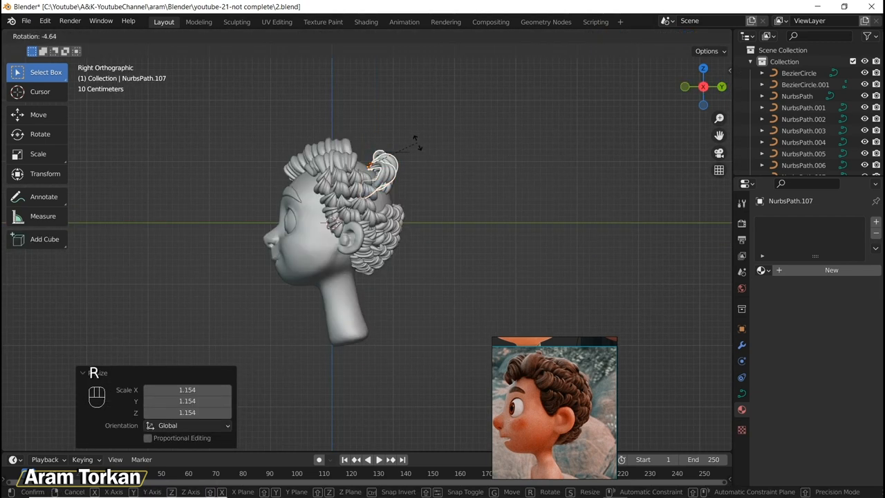
{"action": "key", "text": "g"}
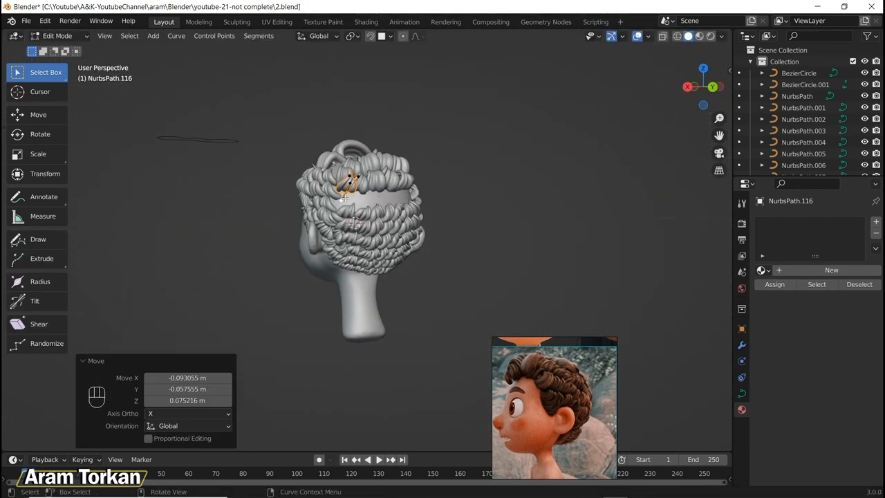
{"action": "key", "text": "Tab"}
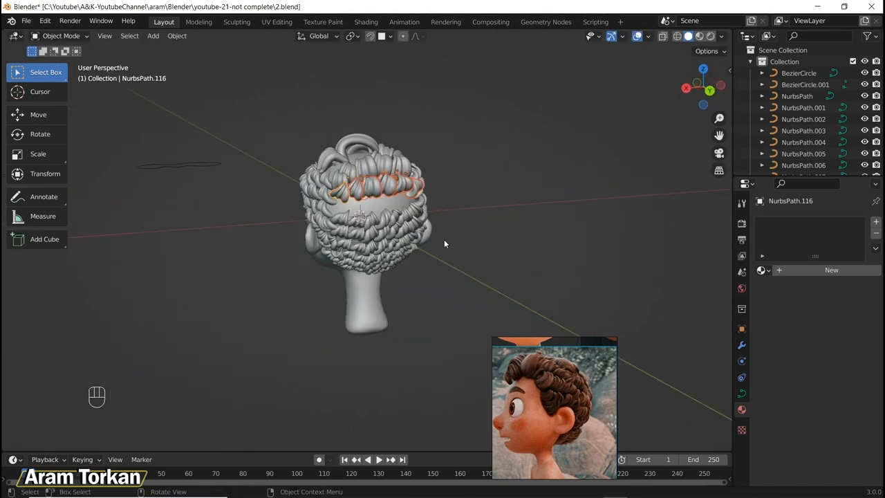
{"action": "key", "text": "g"}
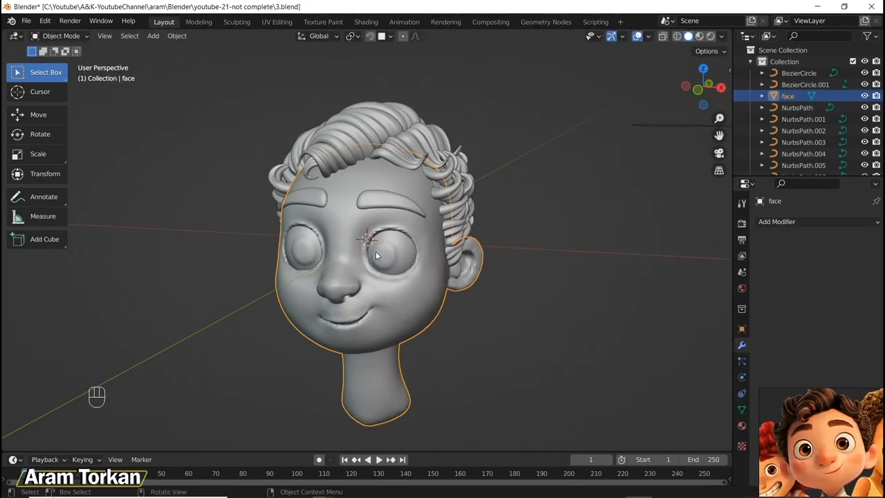
Put the face mesh into Sculpt Mode and switch to the Pinch brush
{"action": "left_click", "coordinate": [240, 486]}
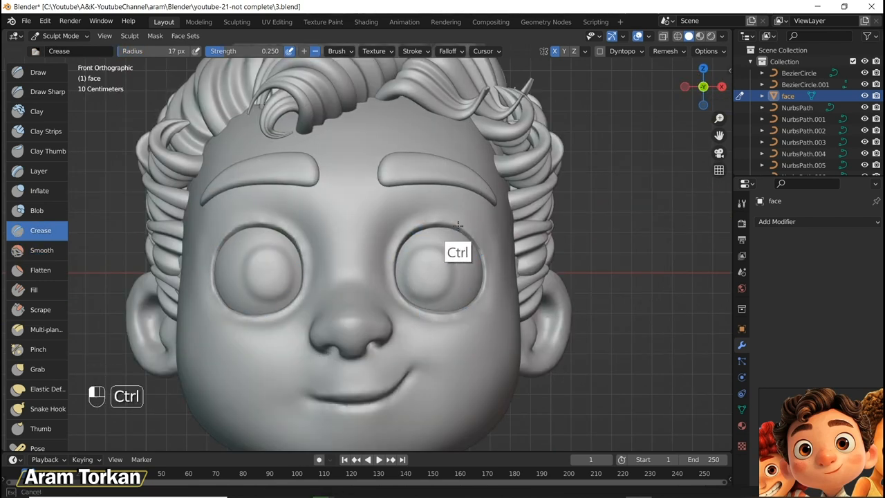
{"action": "left_click", "coordinate": [38, 349]}
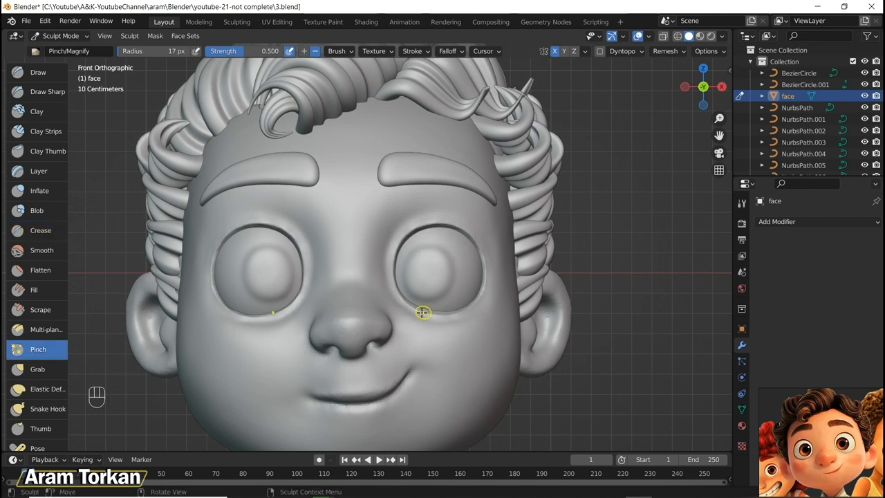